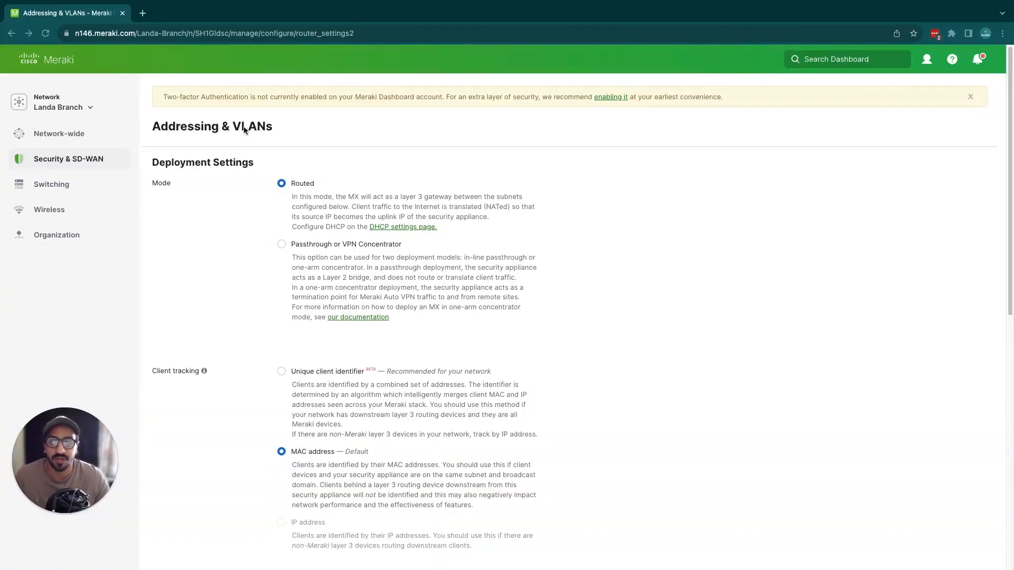
# Try the passthrough or VPN concentrator deployment mode while scrolling the Routing settings.
pyautogui.doubleClick(185, 126)
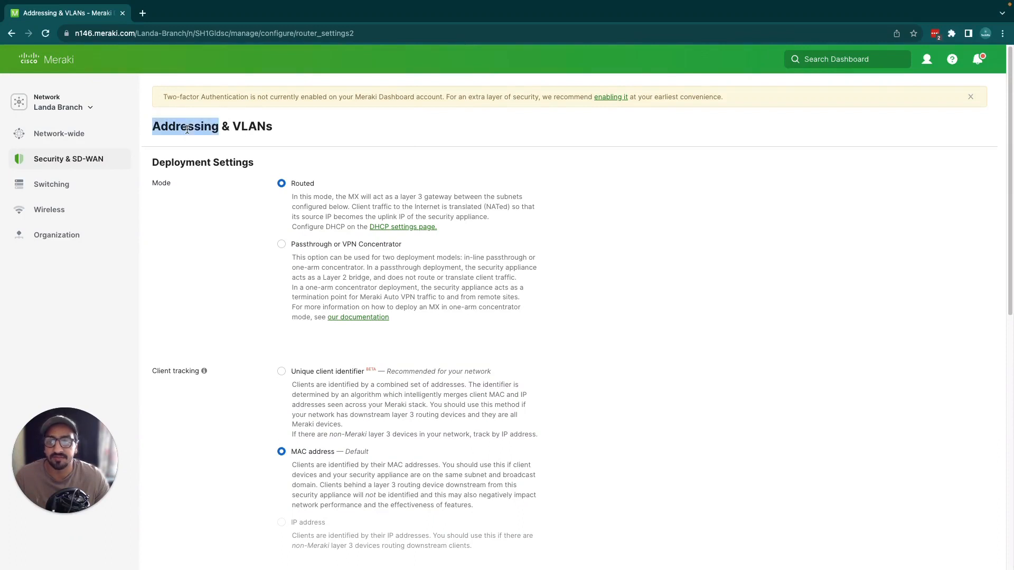
pyautogui.click(68, 159)
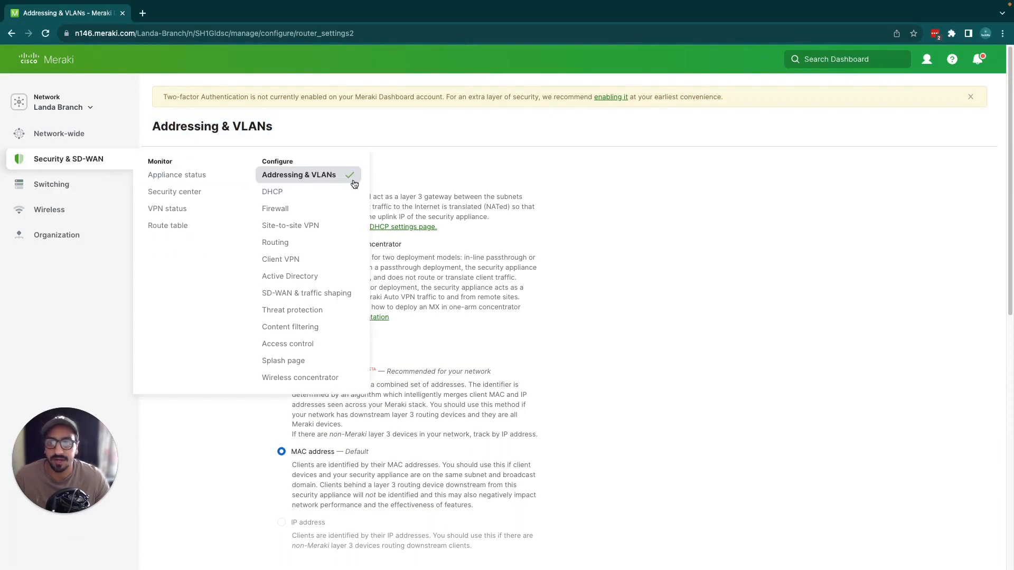
pyautogui.click(298, 175)
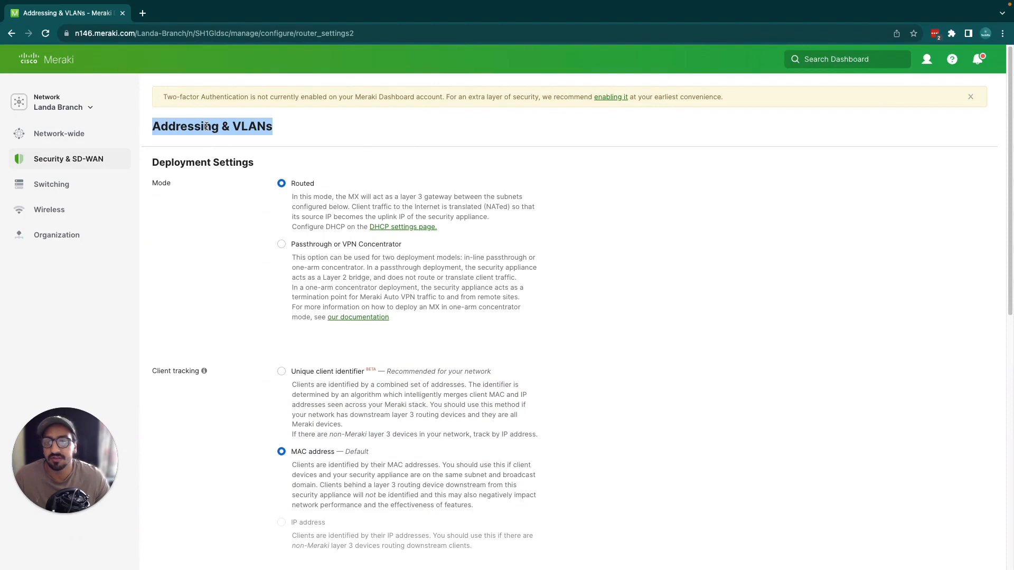
pyautogui.scroll(-3)
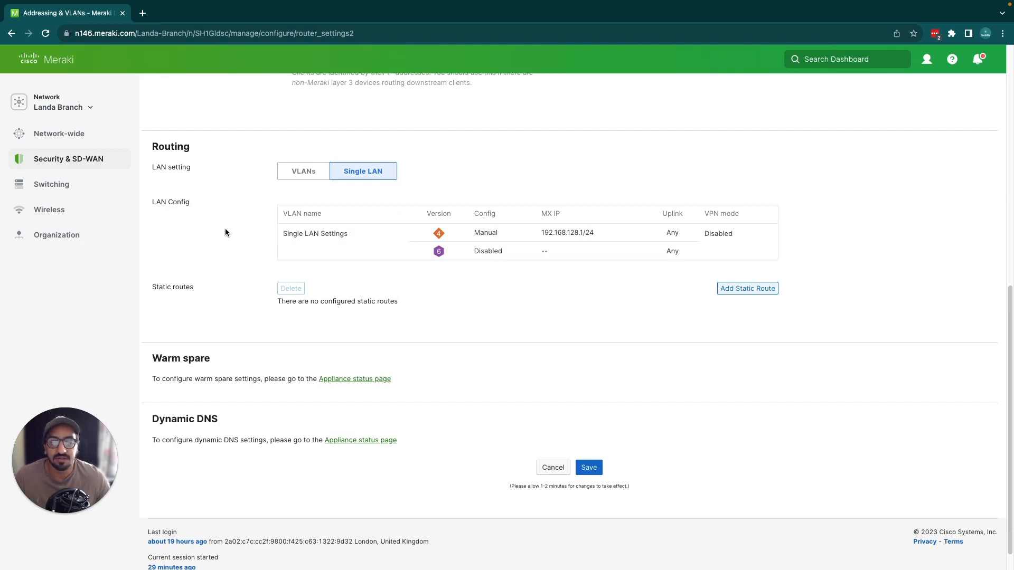
pyautogui.moveTo(304, 268)
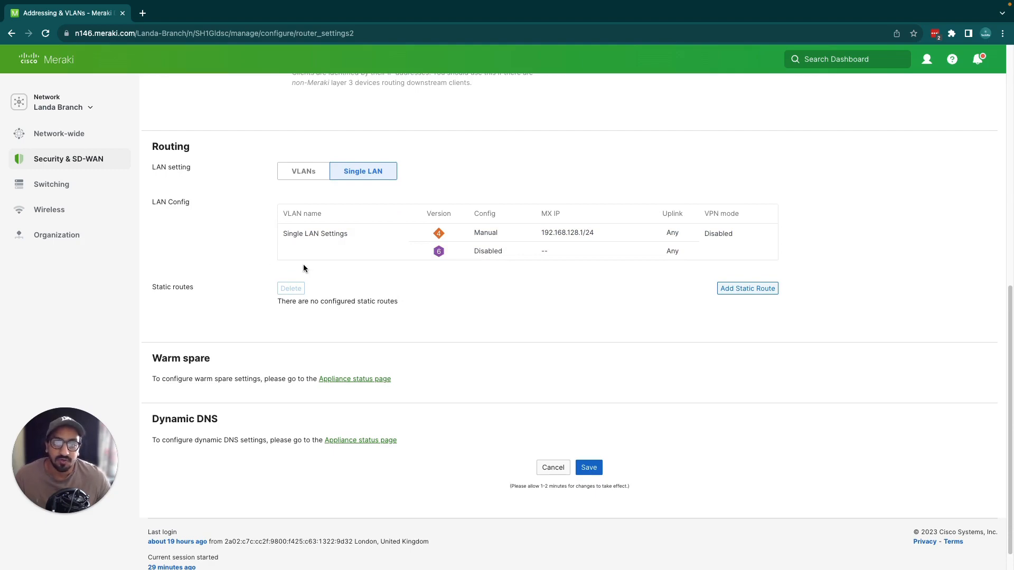
pyautogui.scroll(3)
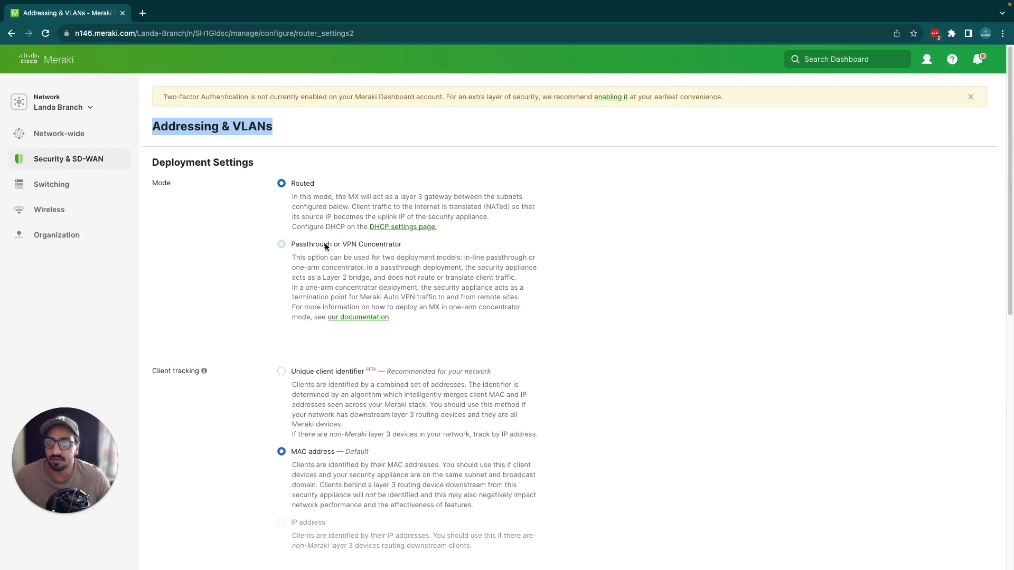
pyautogui.click(281, 244)
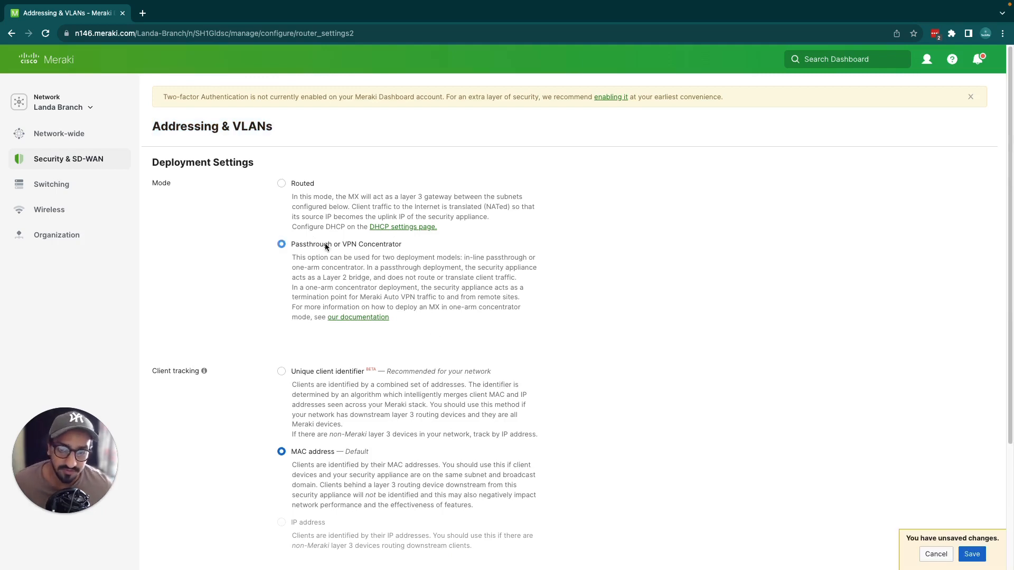
pyautogui.scroll(-3)
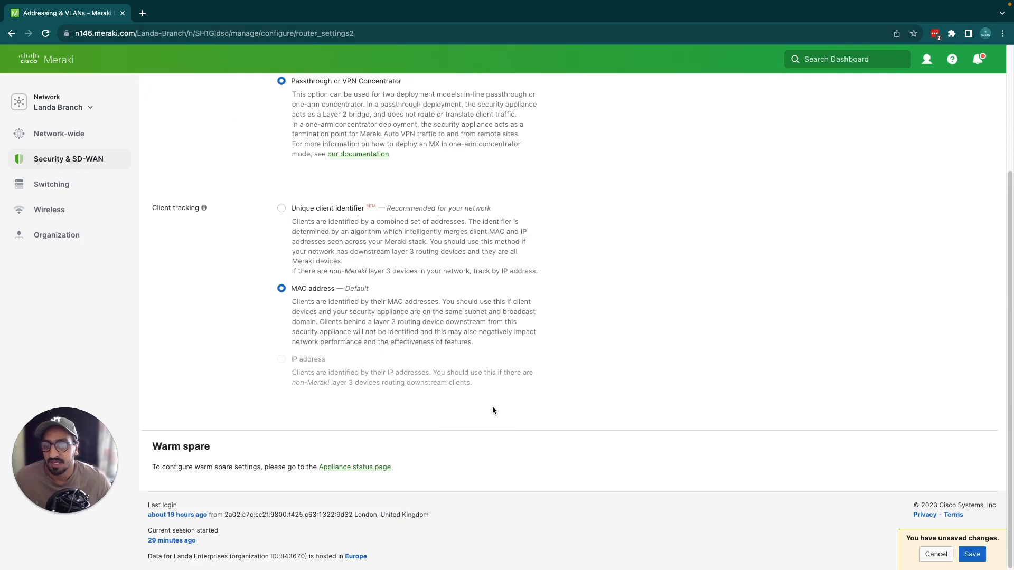
pyautogui.moveTo(452, 446)
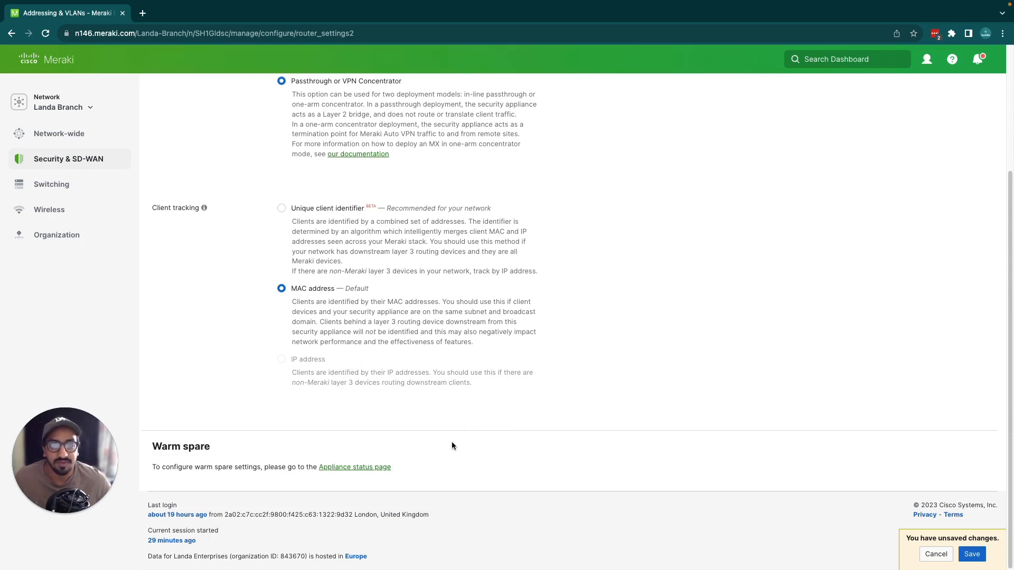
pyautogui.scroll(3)
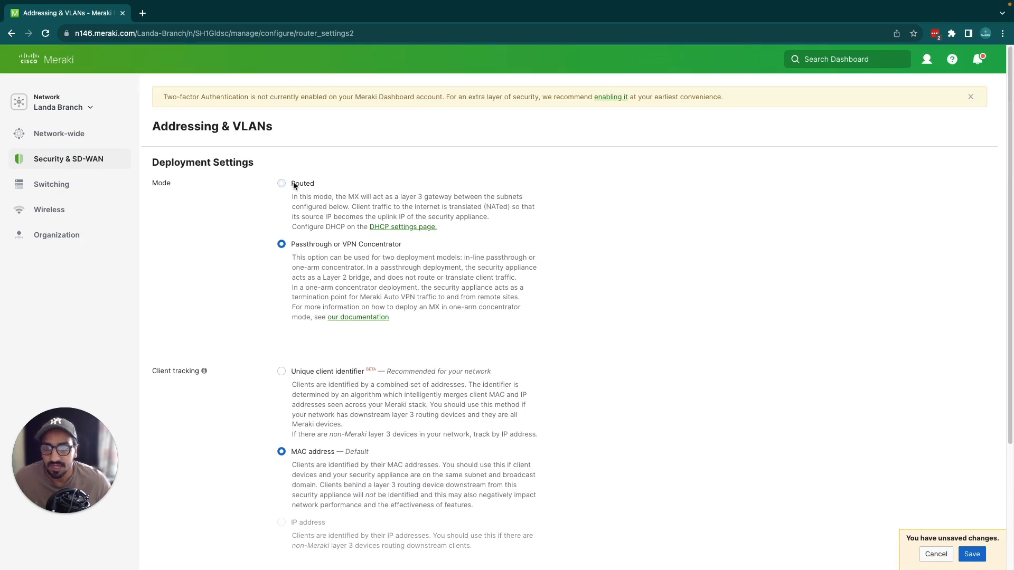
pyautogui.scroll(-3)
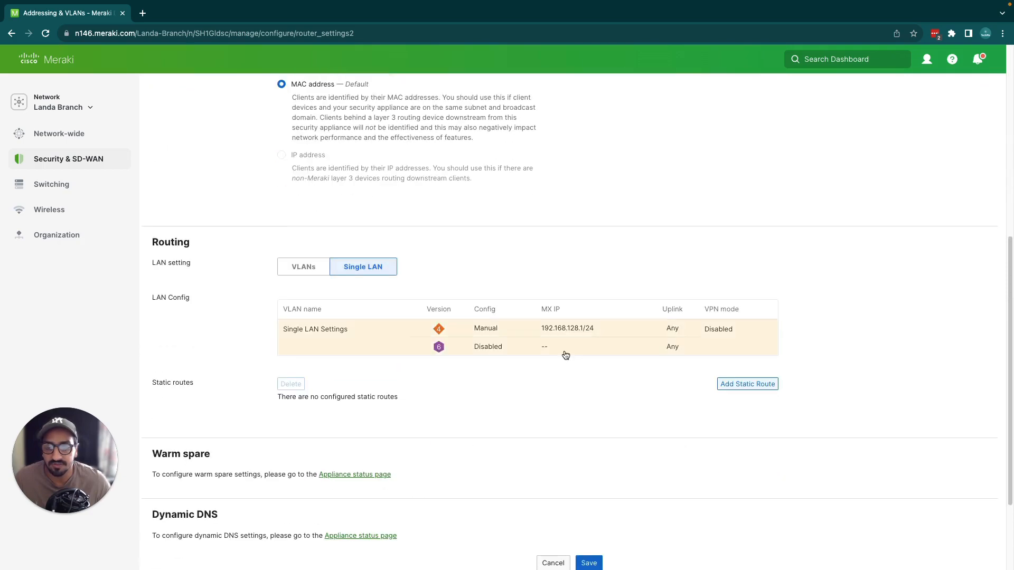
pyautogui.scroll(-3)
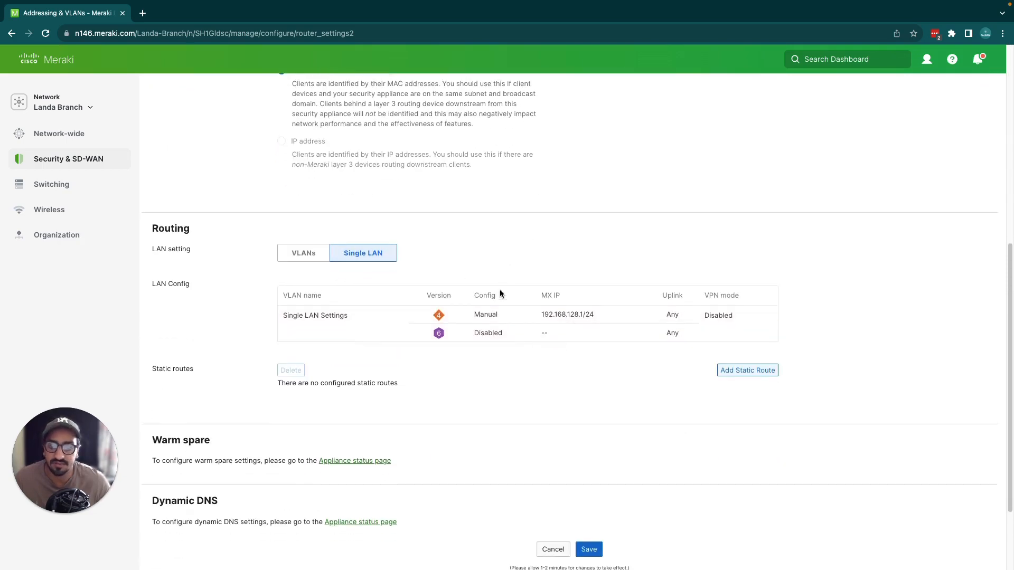
pyautogui.moveTo(303, 252)
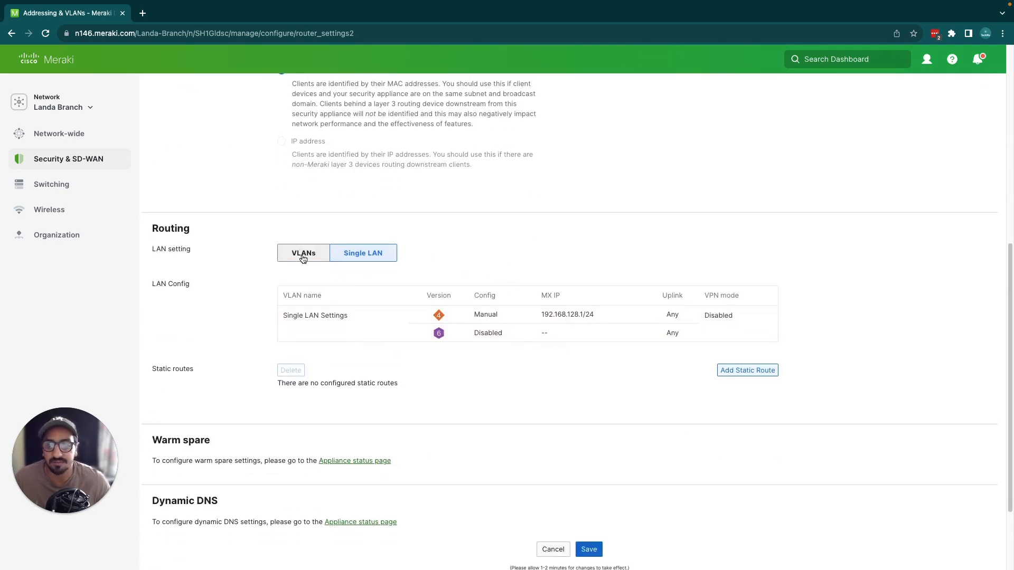
# Set LAN setting to VLANs and browse the Default, Sales, Transit subnets and trunk ports.
pyautogui.click(303, 253)
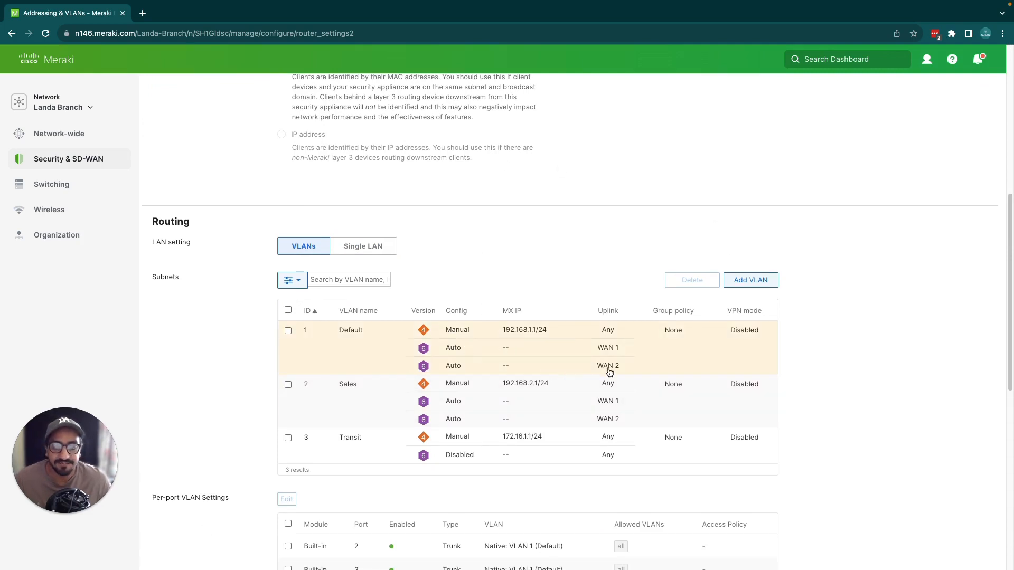
pyautogui.moveTo(492, 455)
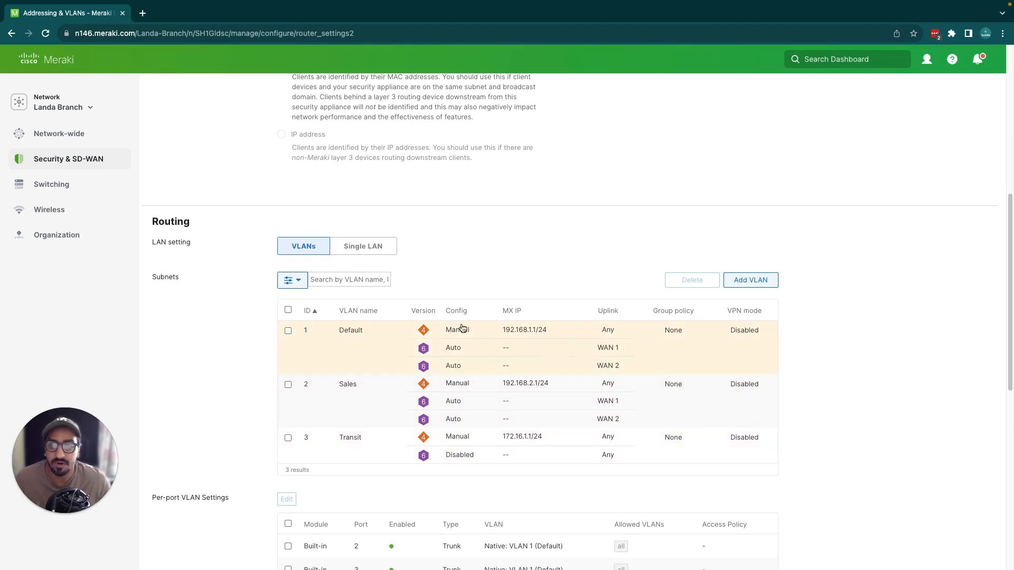
pyautogui.moveTo(363, 247)
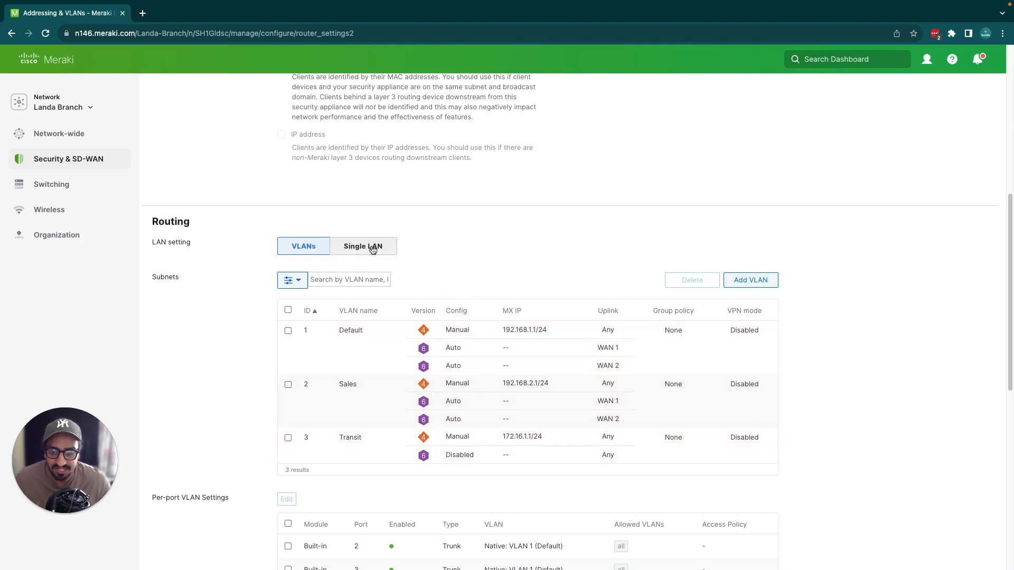
pyautogui.moveTo(549, 410)
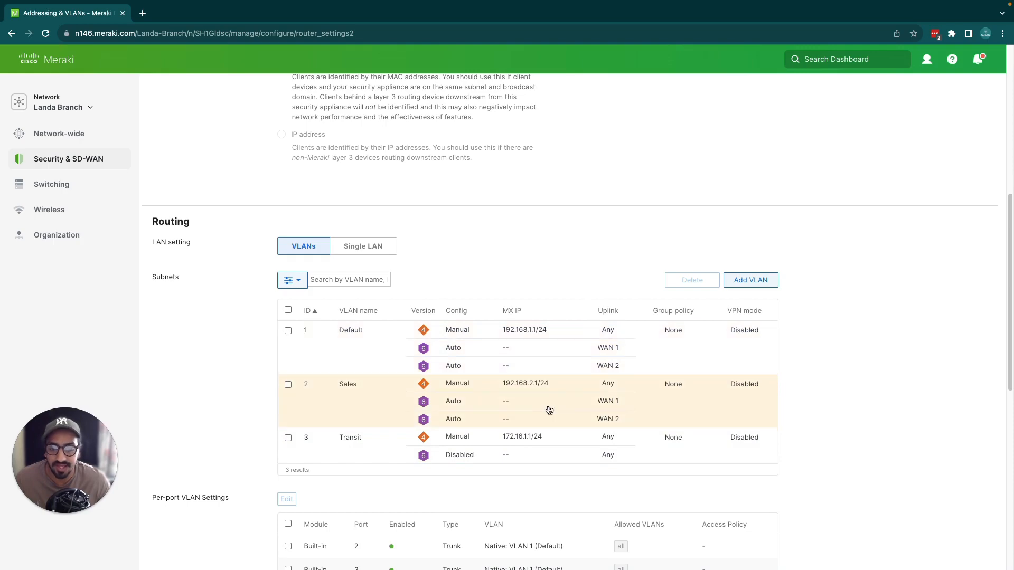
pyautogui.moveTo(452, 272)
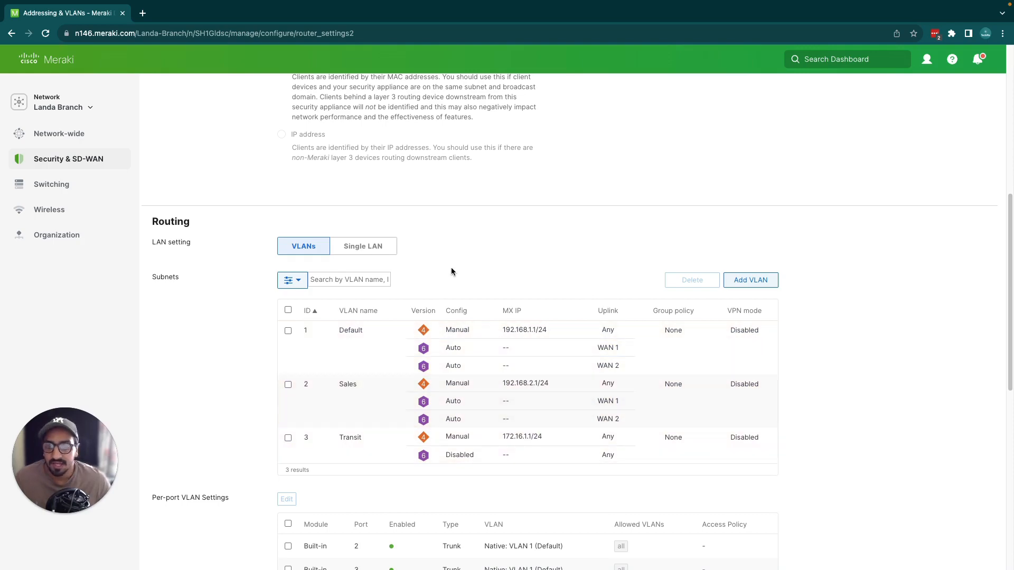
pyautogui.scroll(-3)
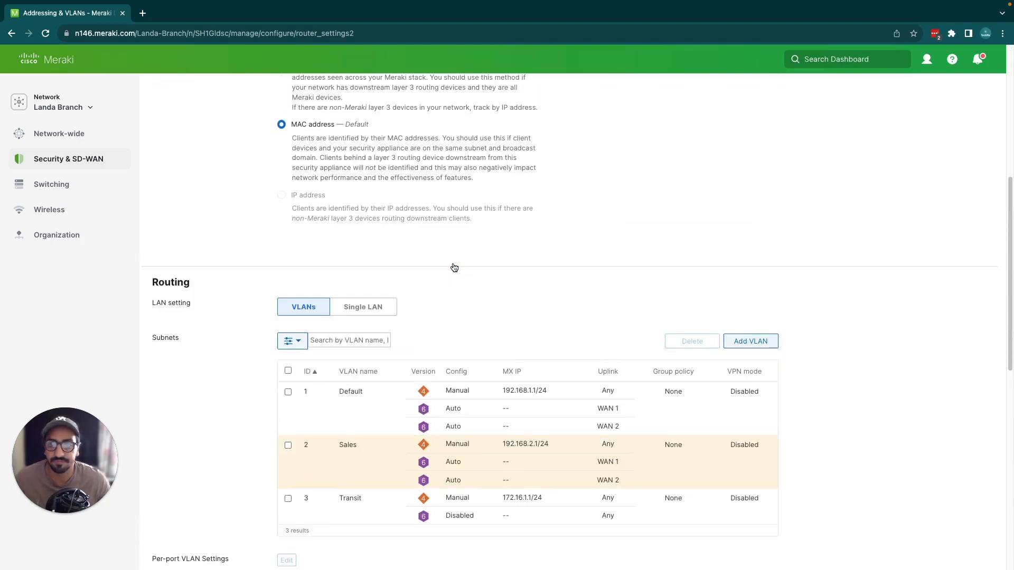
pyautogui.scroll(-3)
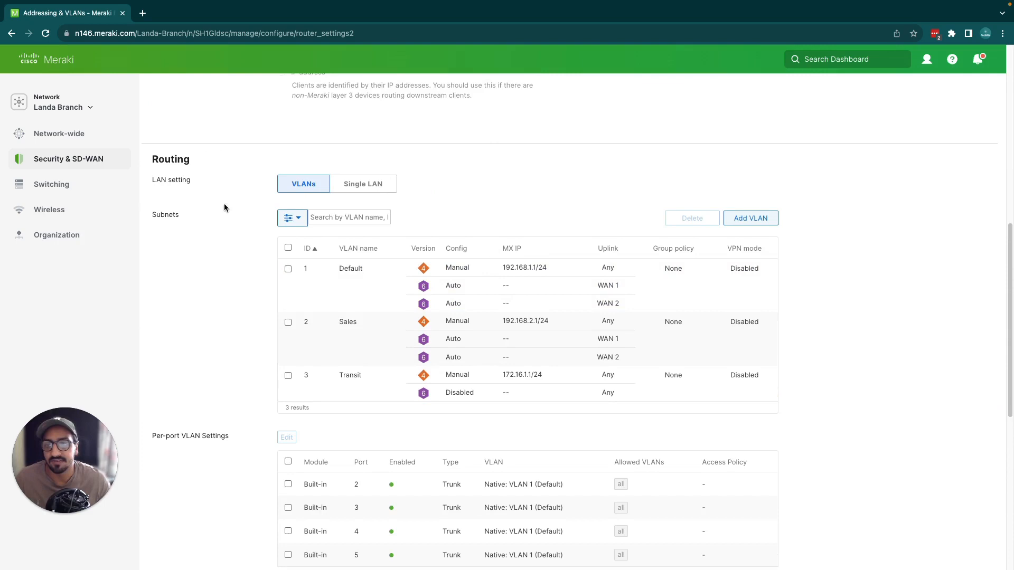
pyautogui.scroll(-3)
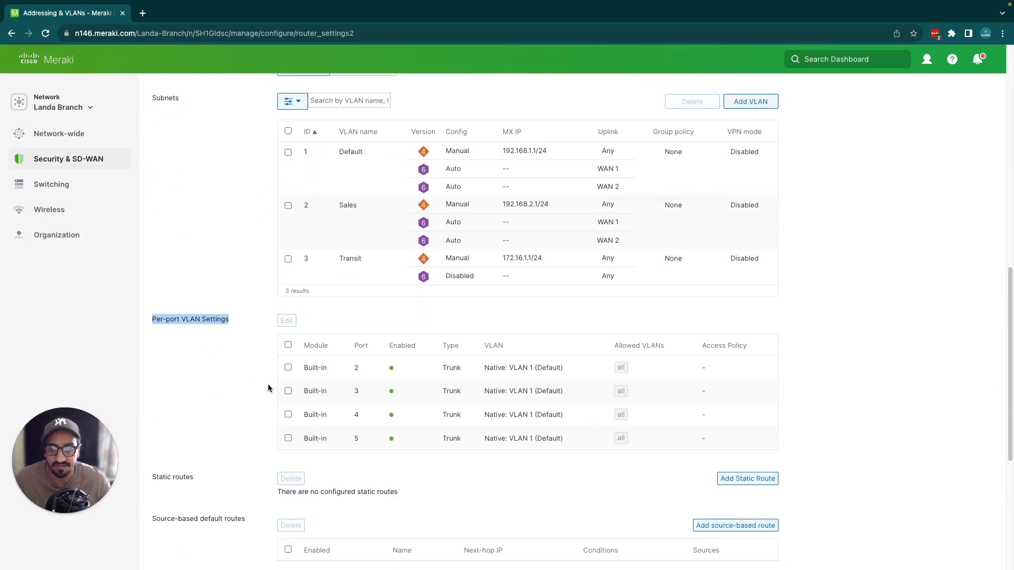
pyautogui.moveTo(236, 321)
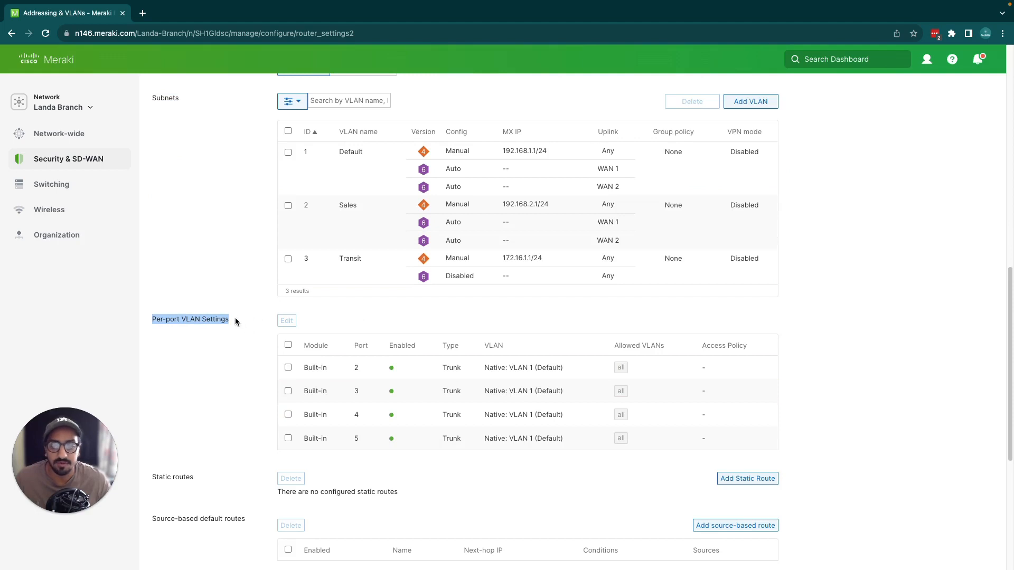
pyautogui.scroll(3)
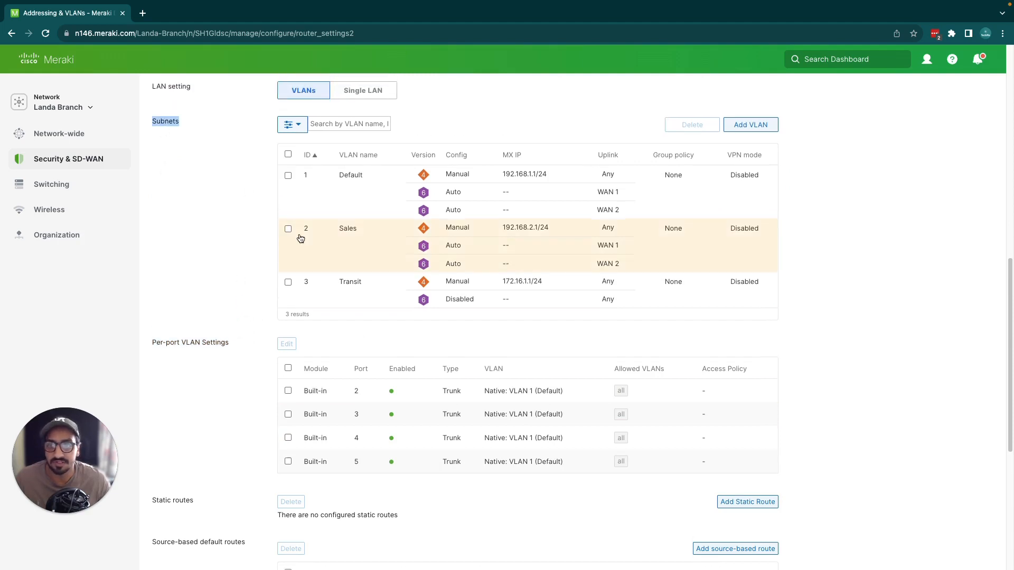
pyautogui.scroll(3)
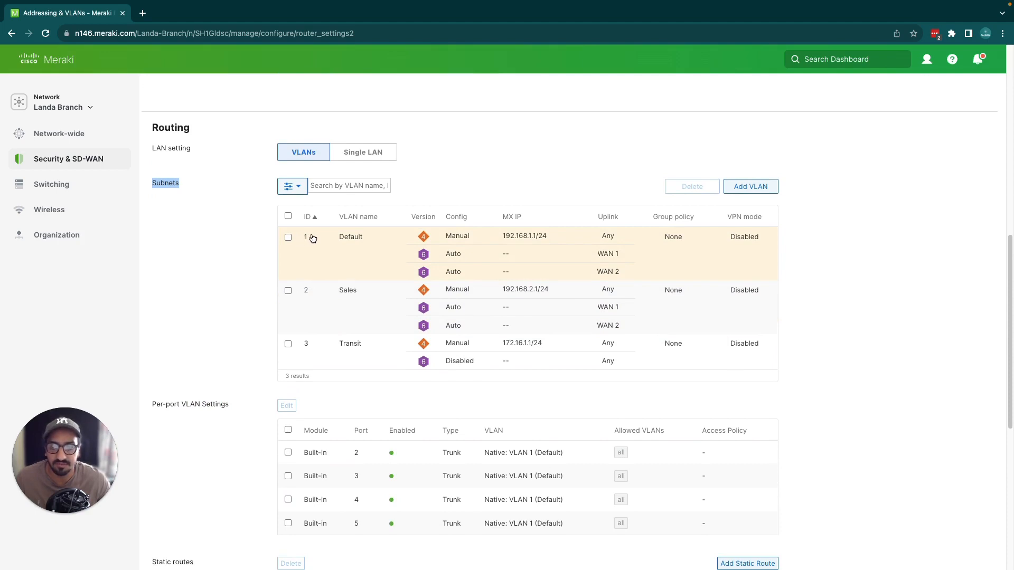
pyautogui.moveTo(457, 276)
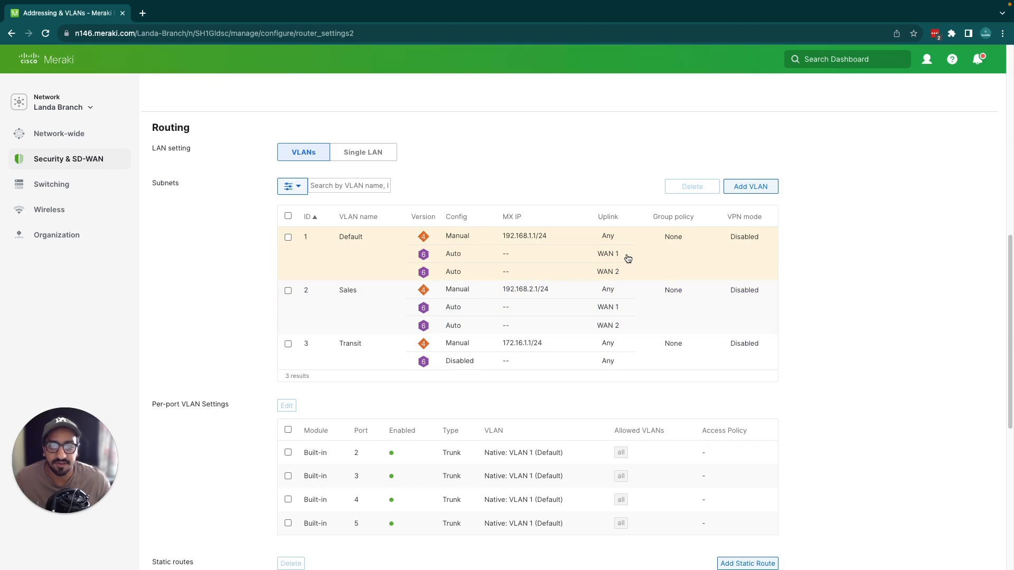
# Rename the Default VLAN to 'Default 1', checking VLAN ID 1 and the group policy choices.
pyautogui.click(350, 237)
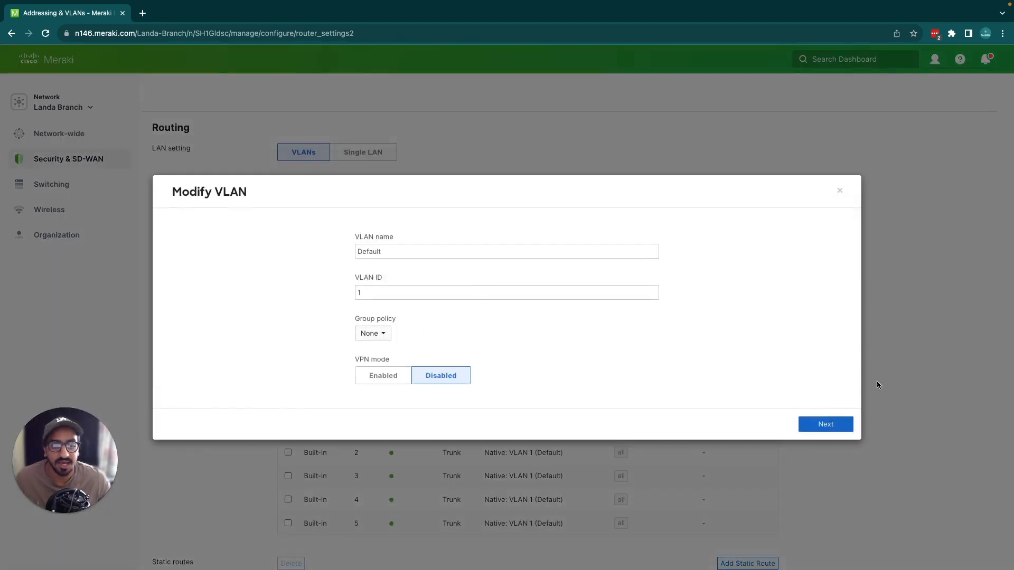
pyautogui.moveTo(991, 425)
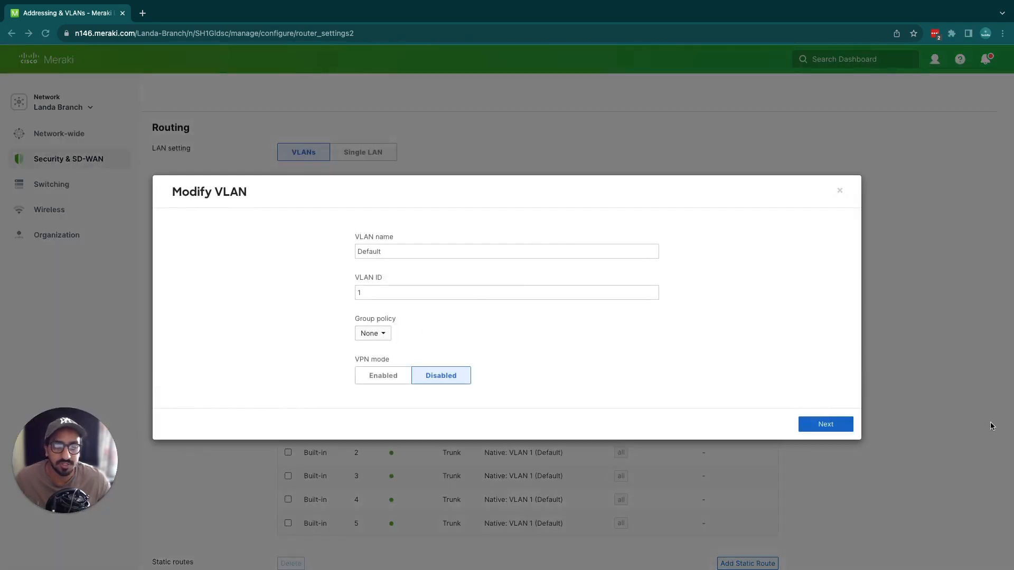
pyautogui.click(506, 251)
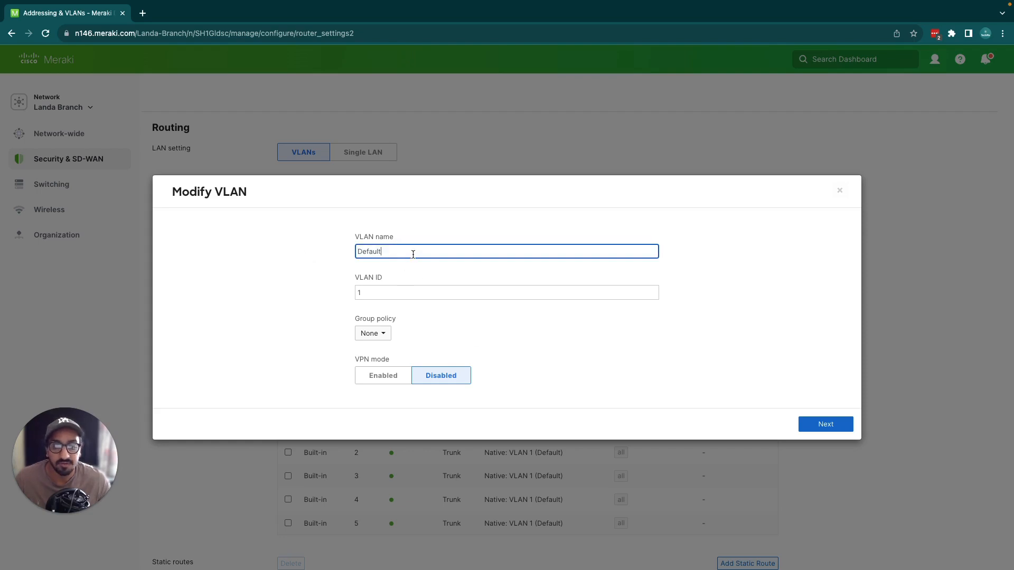
pyautogui.write('1')
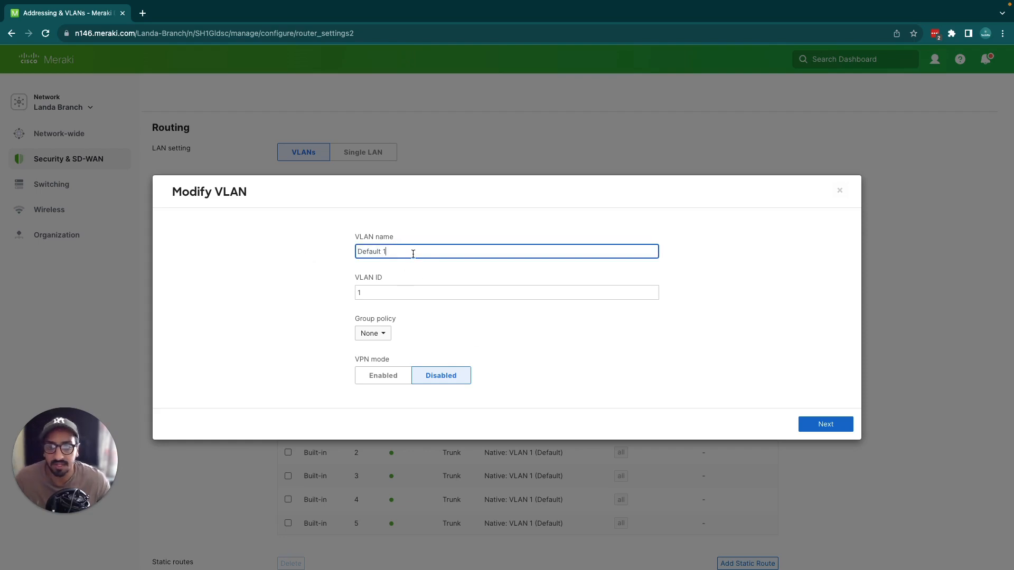
pyautogui.click(506, 292)
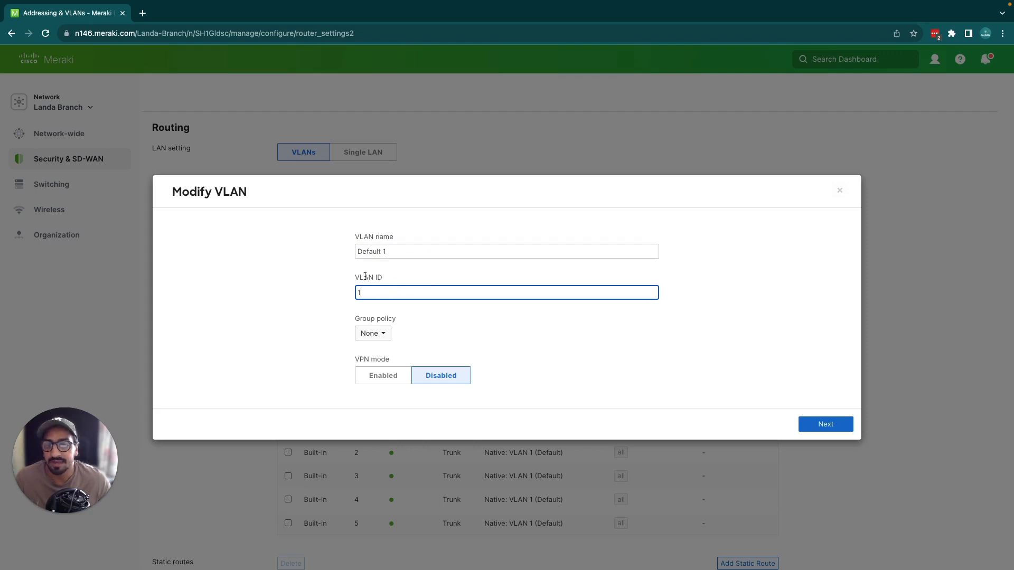
pyautogui.click(373, 333)
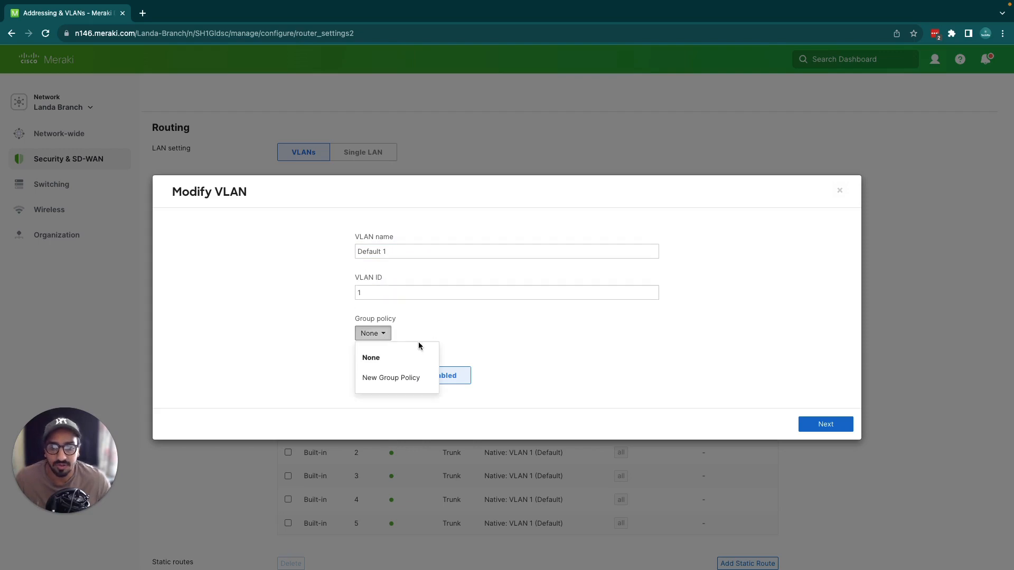
pyautogui.moveTo(498, 345)
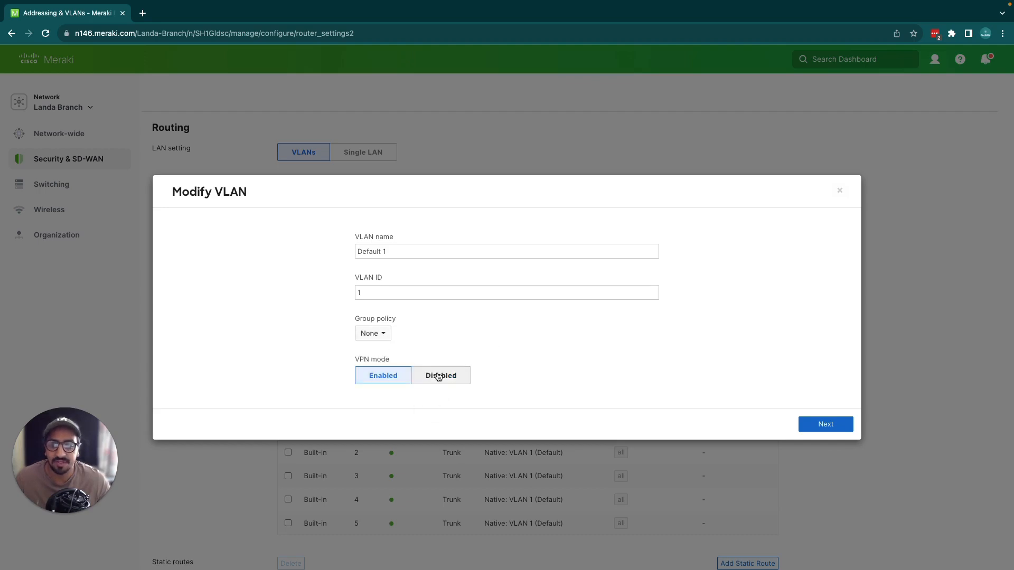
pyautogui.moveTo(419, 323)
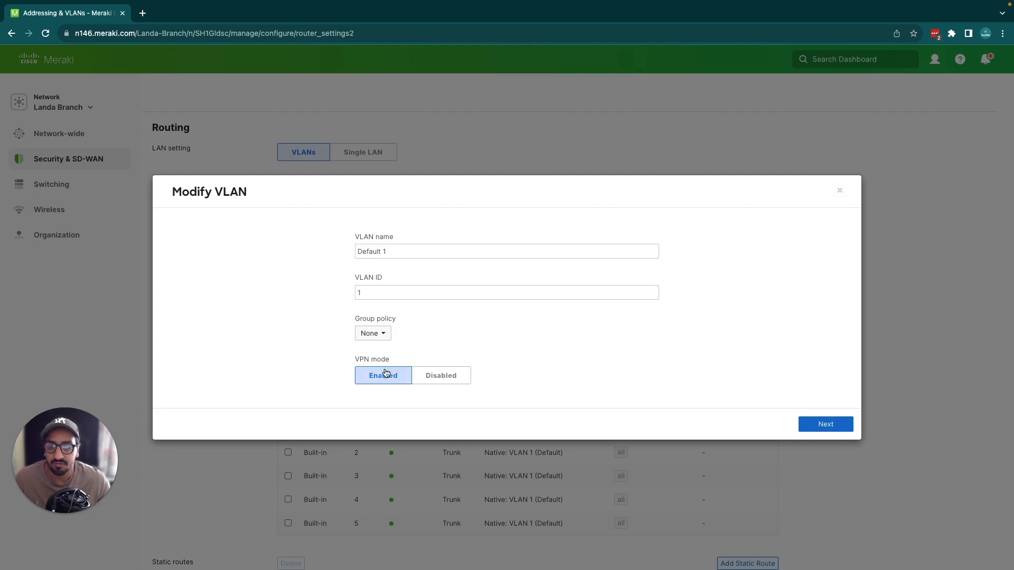
pyautogui.moveTo(388, 347)
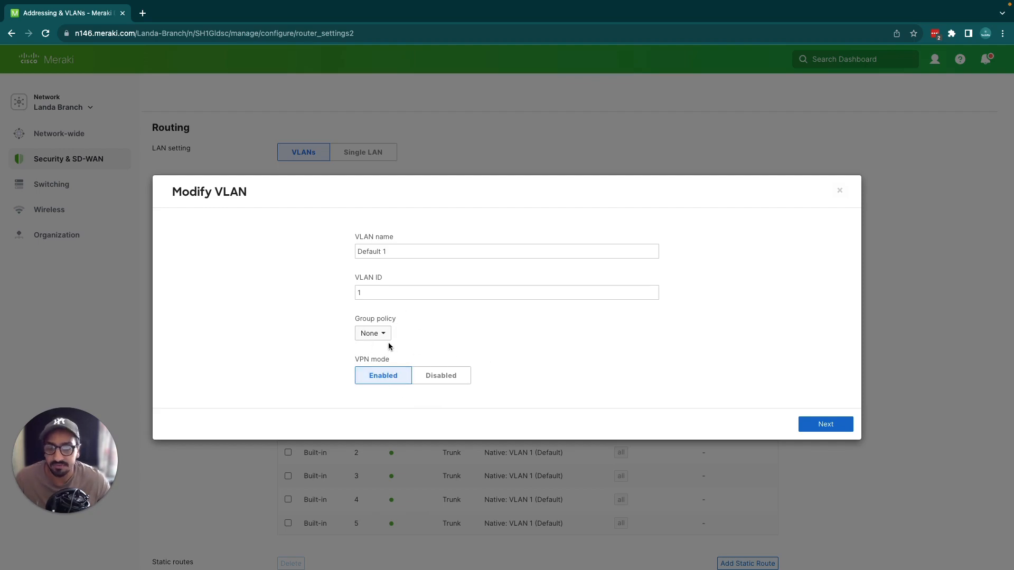
# Show Default 1's IP settings: MX IP 192.168.1.1, subnet 192.168.1.0/24.
pyautogui.click(825, 424)
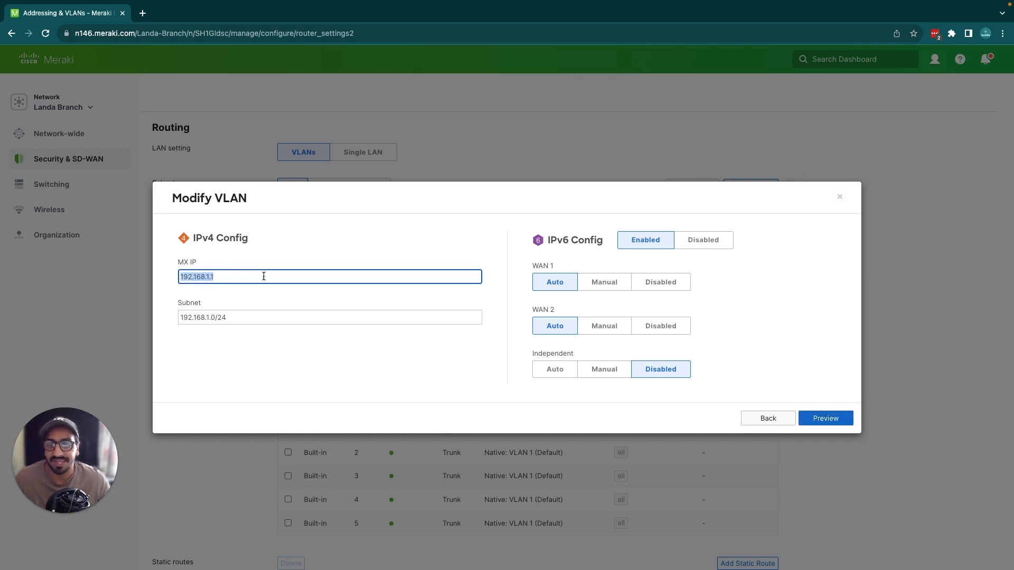
pyautogui.moveTo(253, 305)
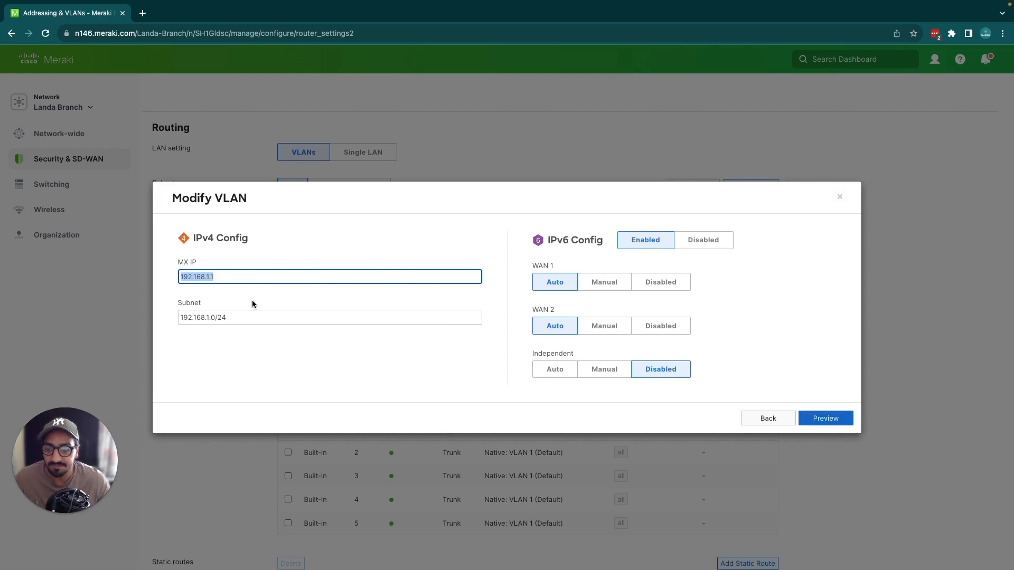
pyautogui.click(329, 317)
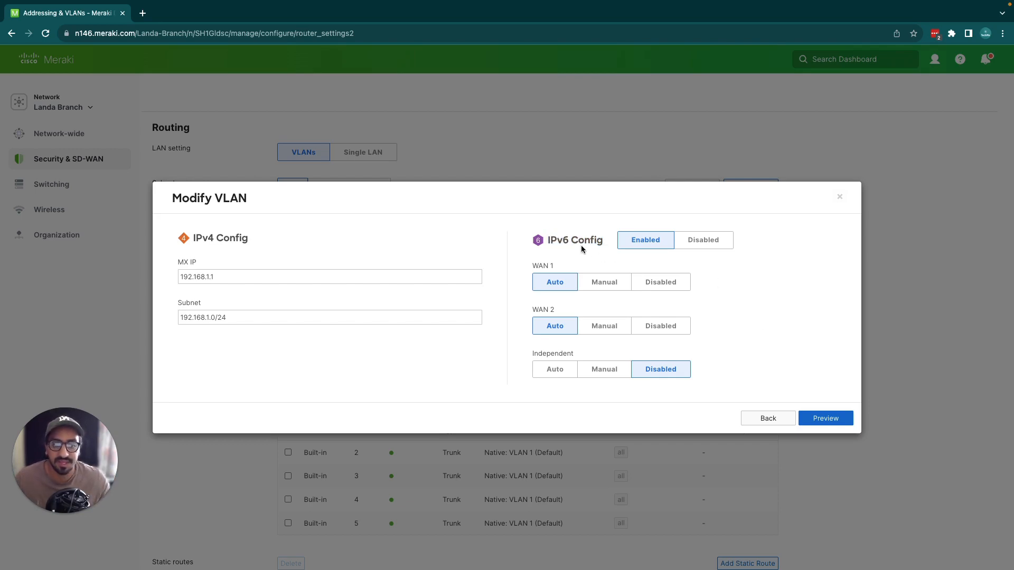
pyautogui.moveTo(578, 244)
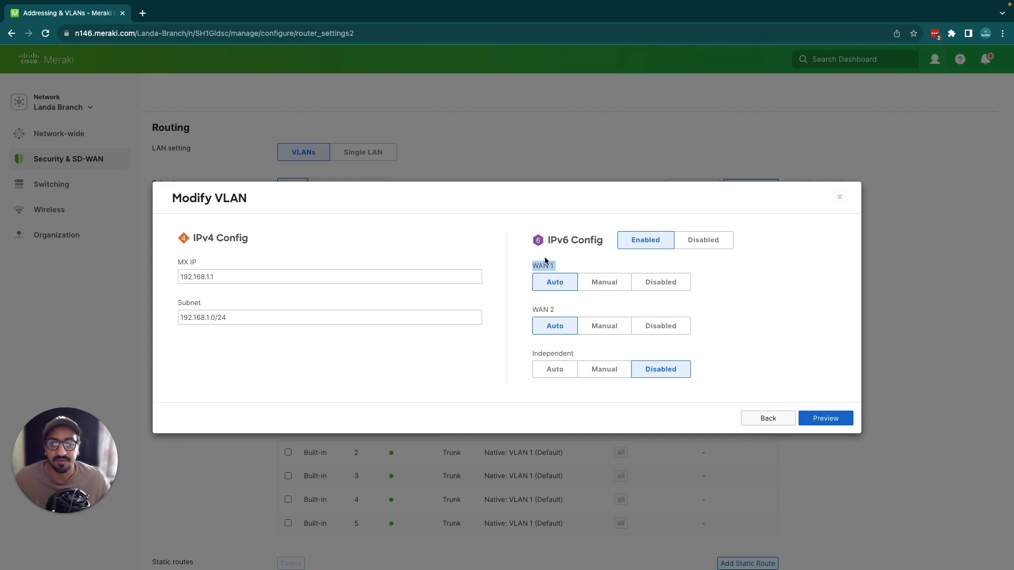
pyautogui.moveTo(583, 262)
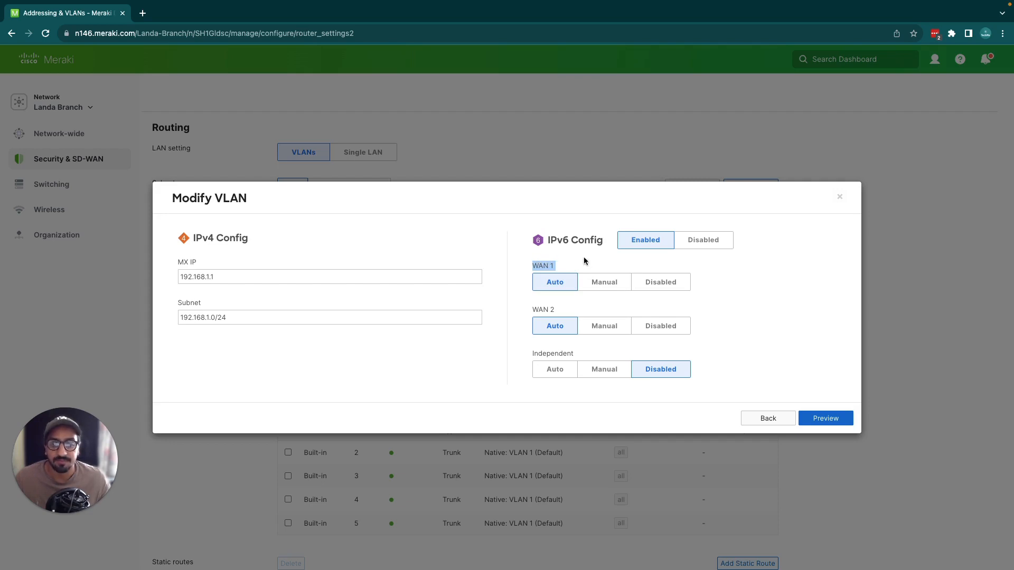
pyautogui.moveTo(569, 242)
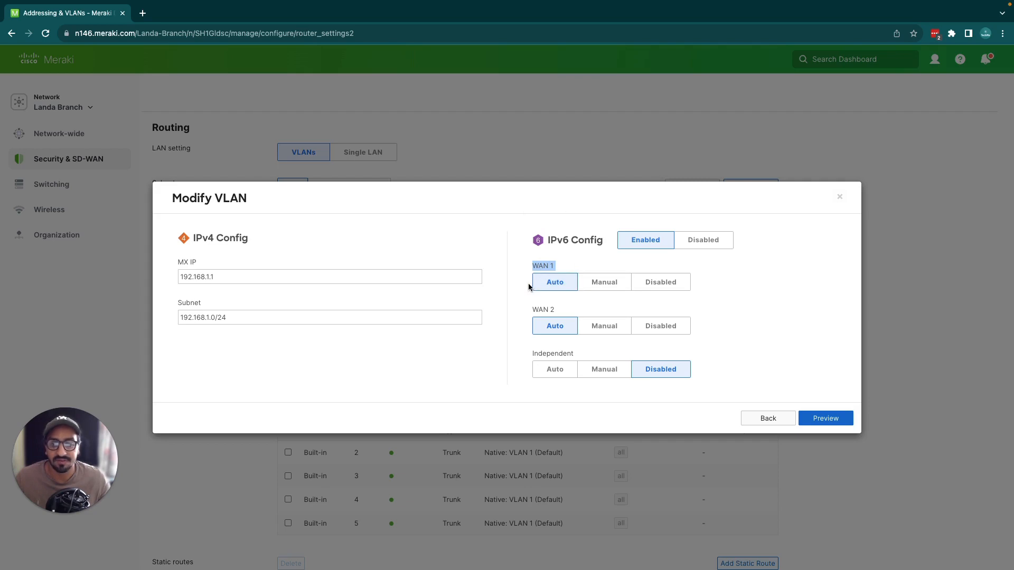
pyautogui.moveTo(598, 291)
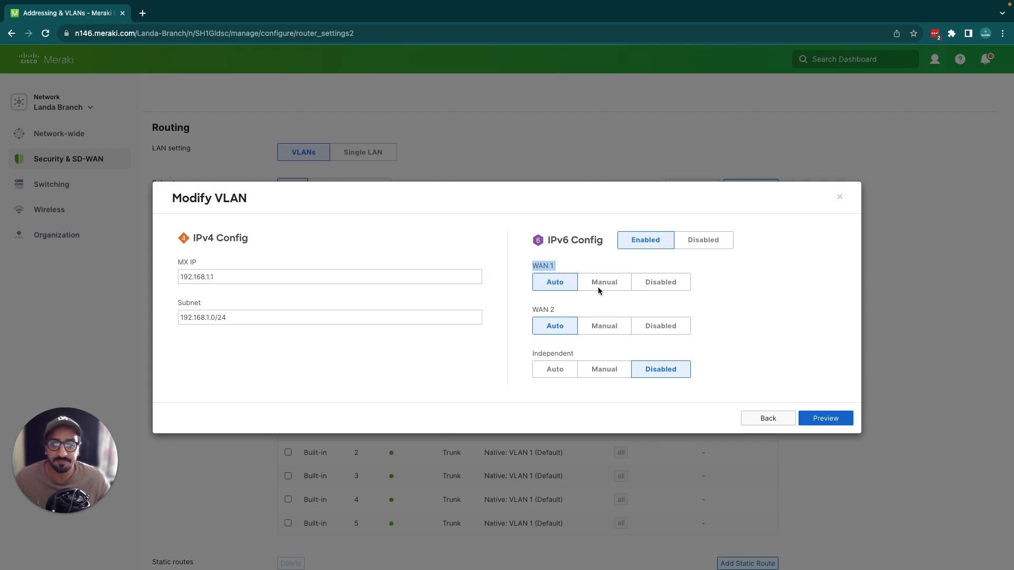
pyautogui.moveTo(539, 308)
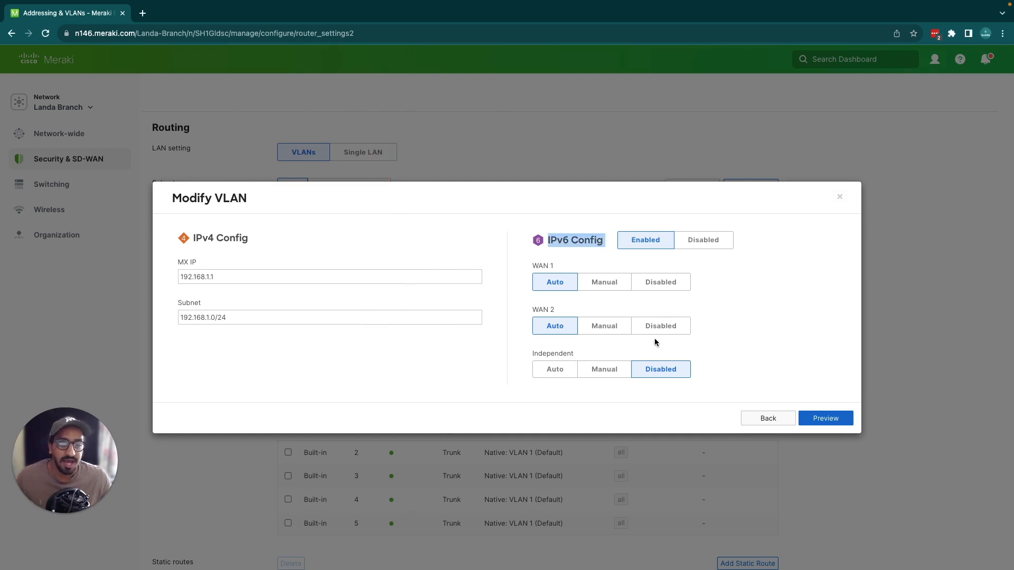
# Preview Default 1's changes: MX IP 192.168.1.1/24, IPv6 auto on both WANs, VPN enabled.
pyautogui.click(825, 418)
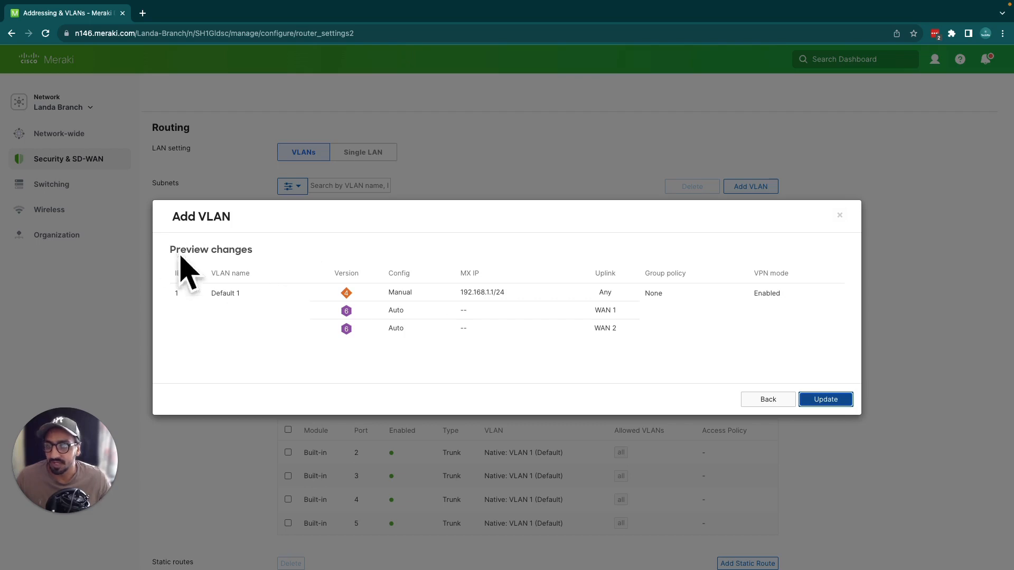
pyautogui.doubleClick(210, 250)
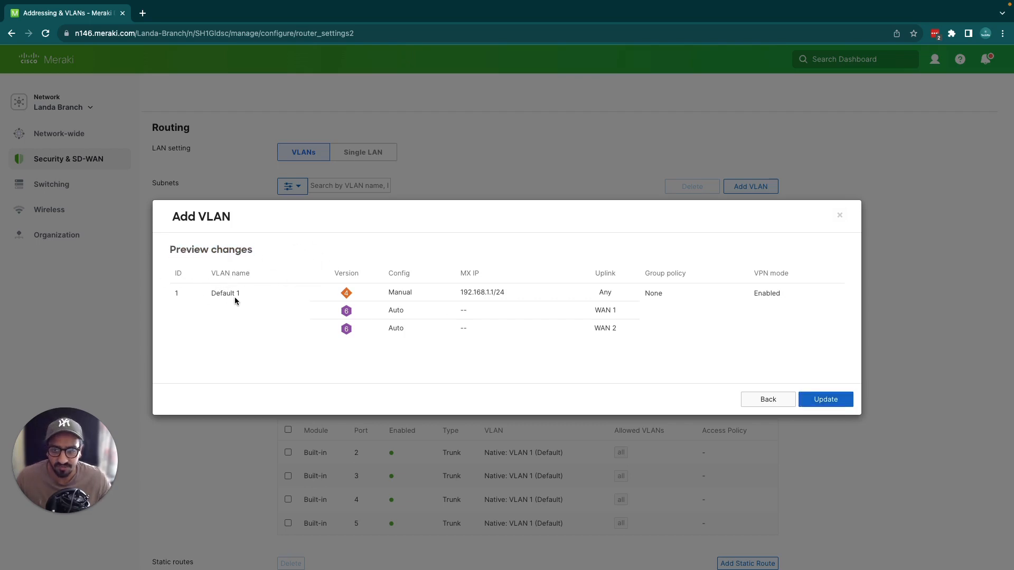
pyautogui.moveTo(705, 336)
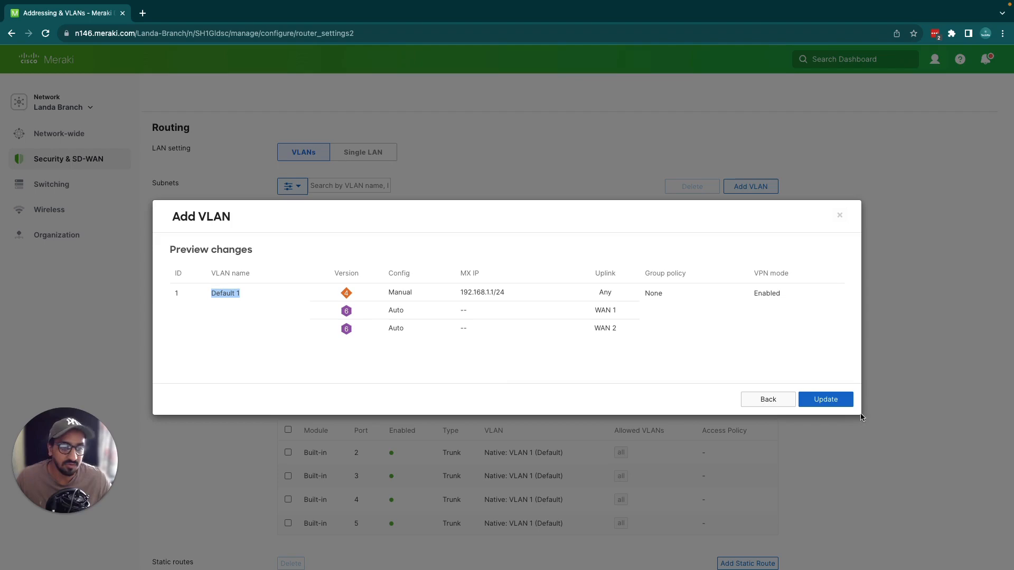
# Apply the Default 1 update, showing 192.168.1.1/24 with VPN enabled in the Subnets table.
pyautogui.click(824, 399)
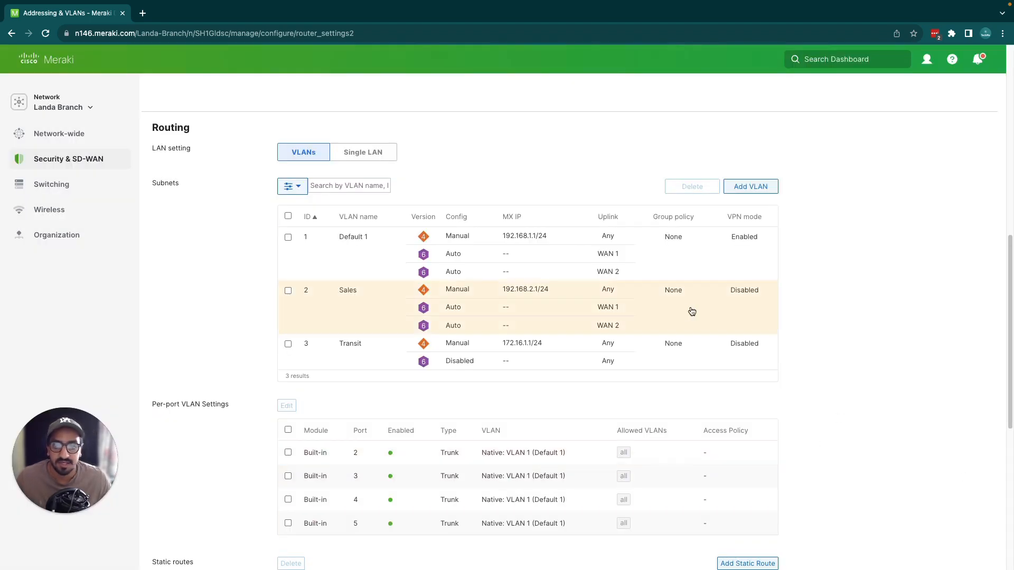
pyautogui.scroll(-3)
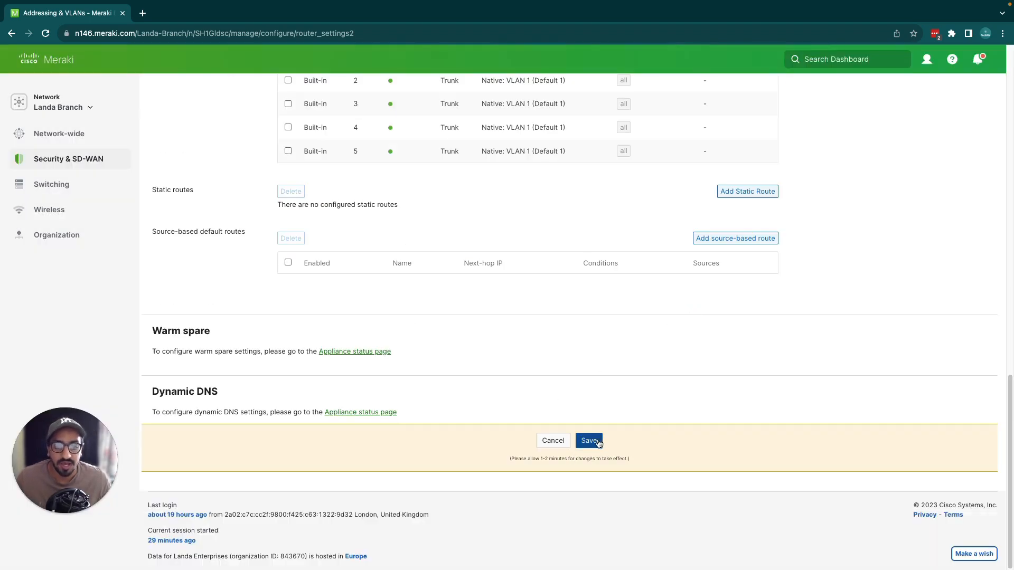
pyautogui.moveTo(439, 195)
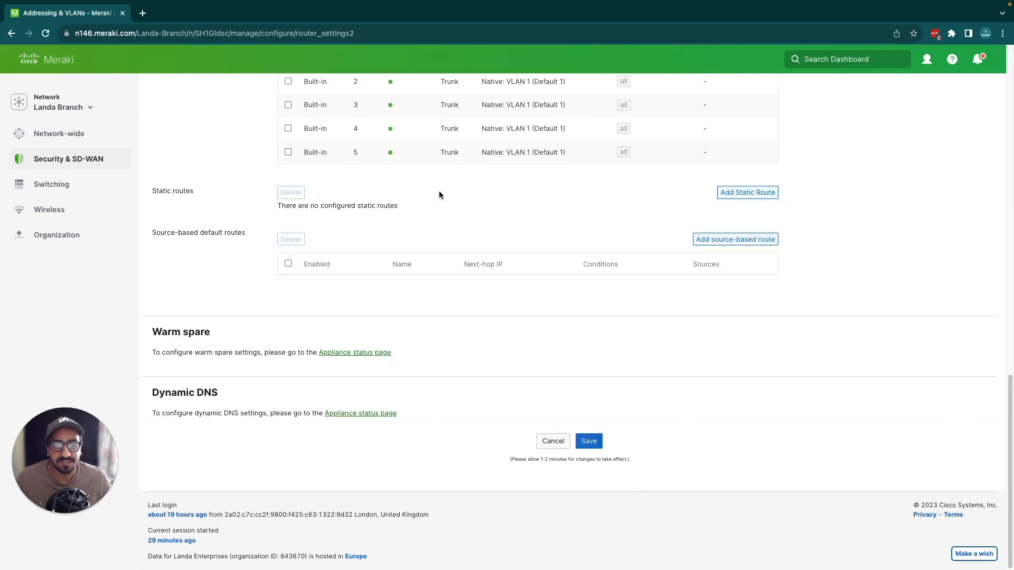
pyautogui.scroll(3)
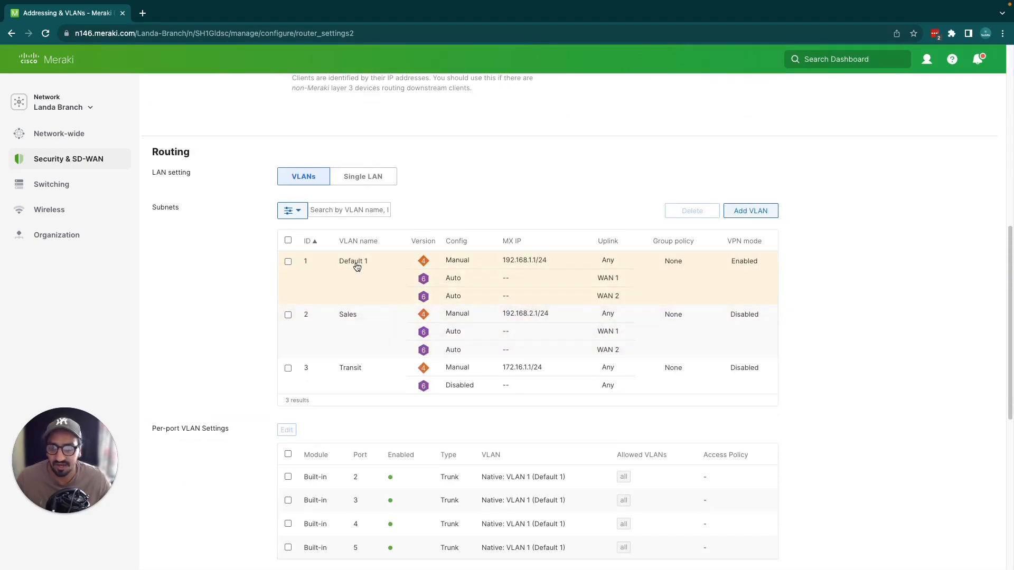
pyautogui.moveTo(348, 297)
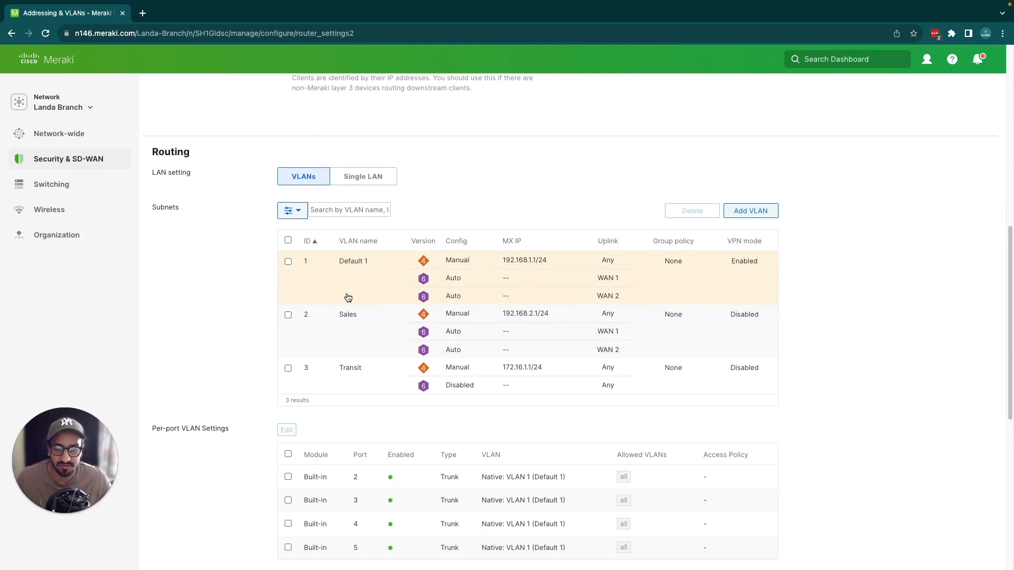
pyautogui.moveTo(696, 245)
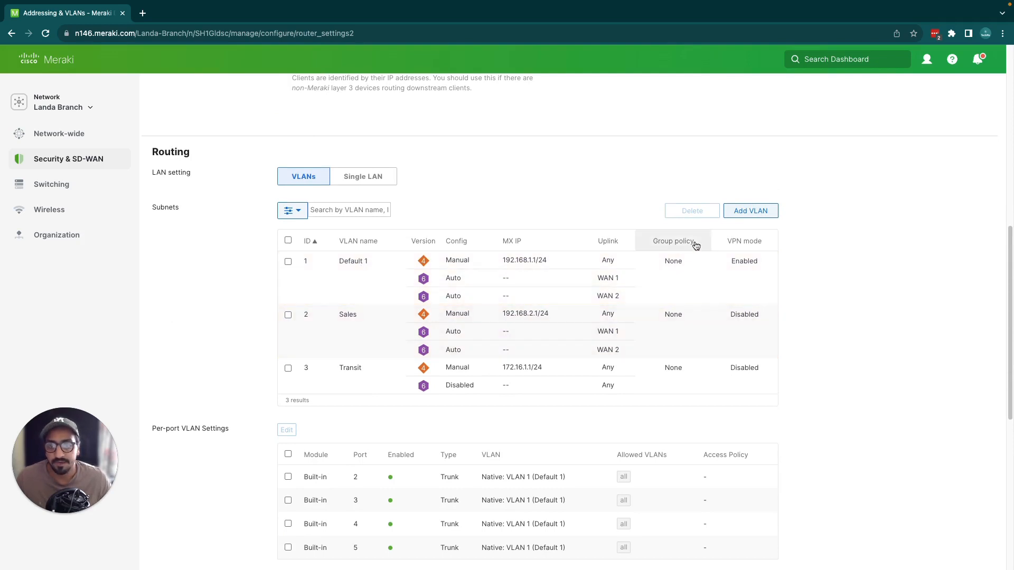
# Add a new VLAN named Finance with VLAN ID 4.
pyautogui.click(750, 210)
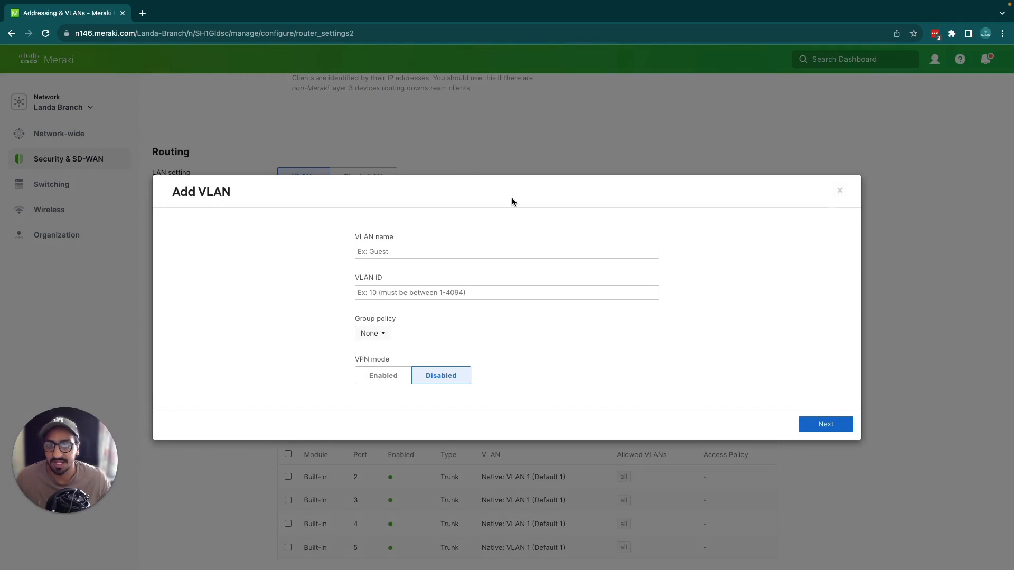
pyautogui.click(506, 250)
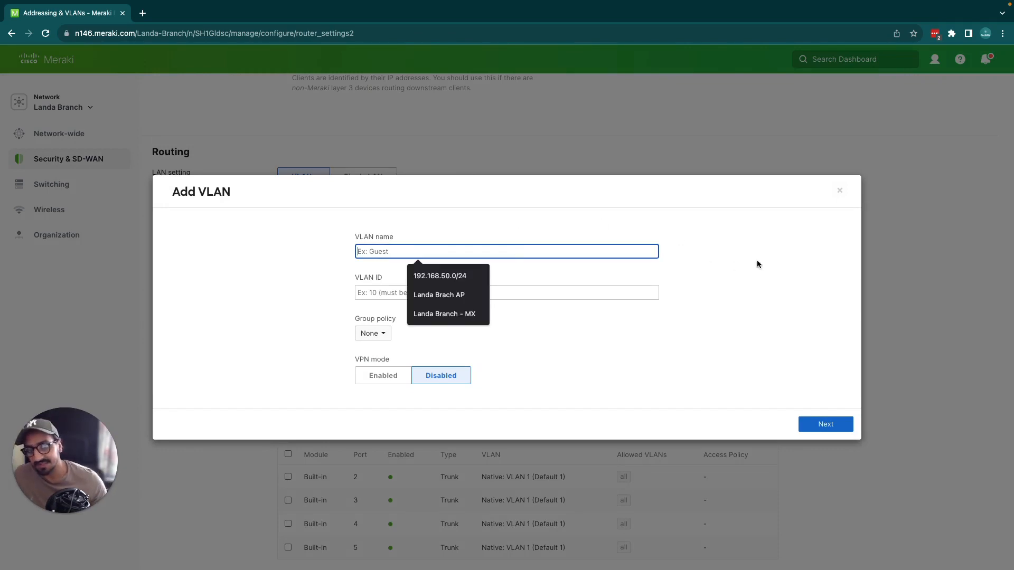
pyautogui.write('4')
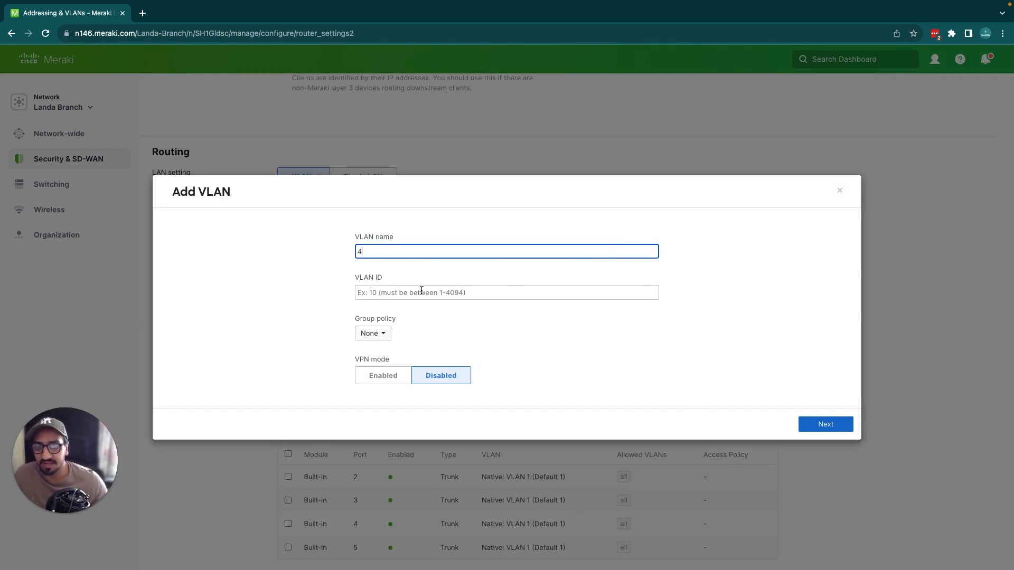
pyautogui.click(506, 292)
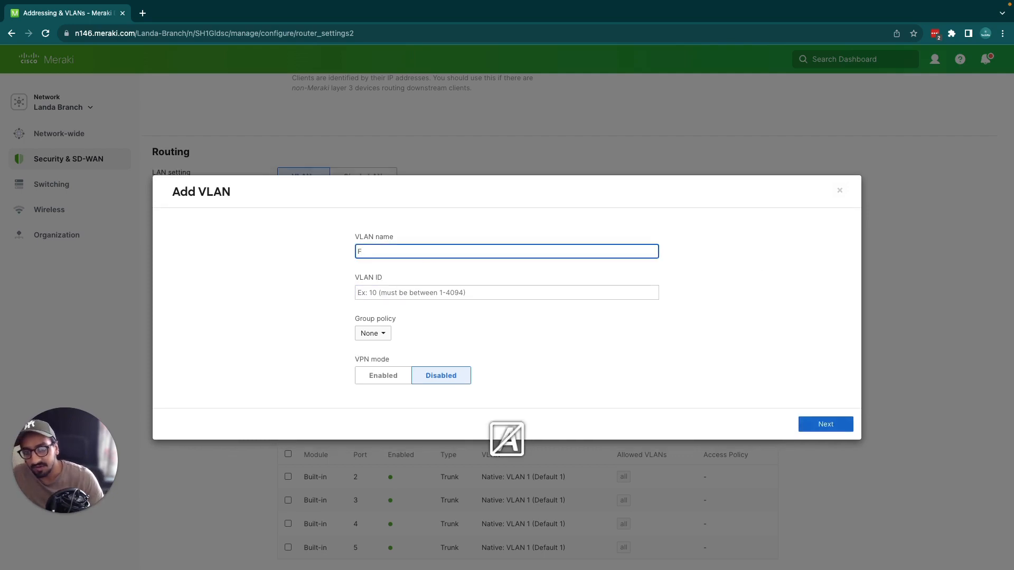
pyautogui.click(506, 292)
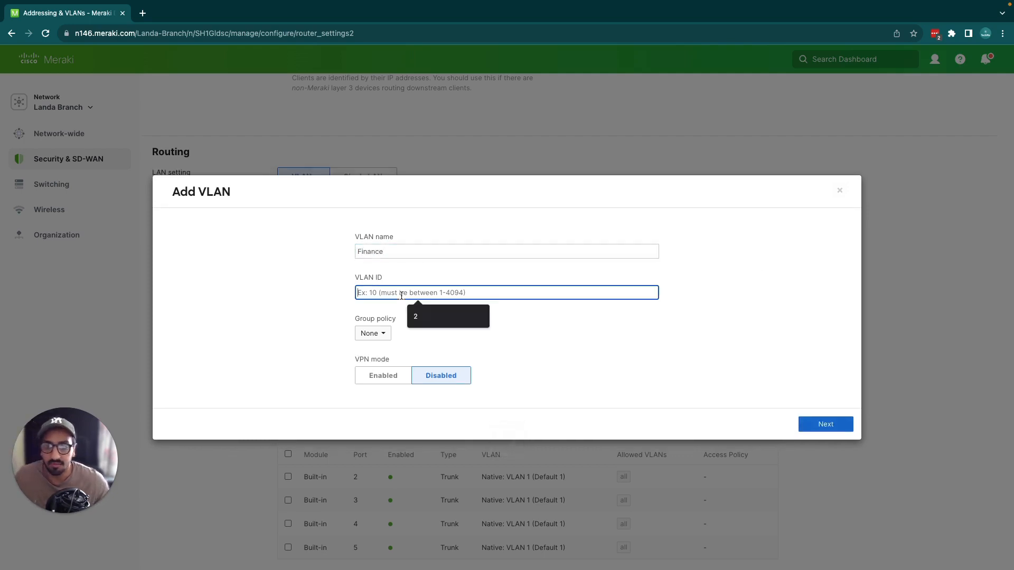
pyautogui.write('4')
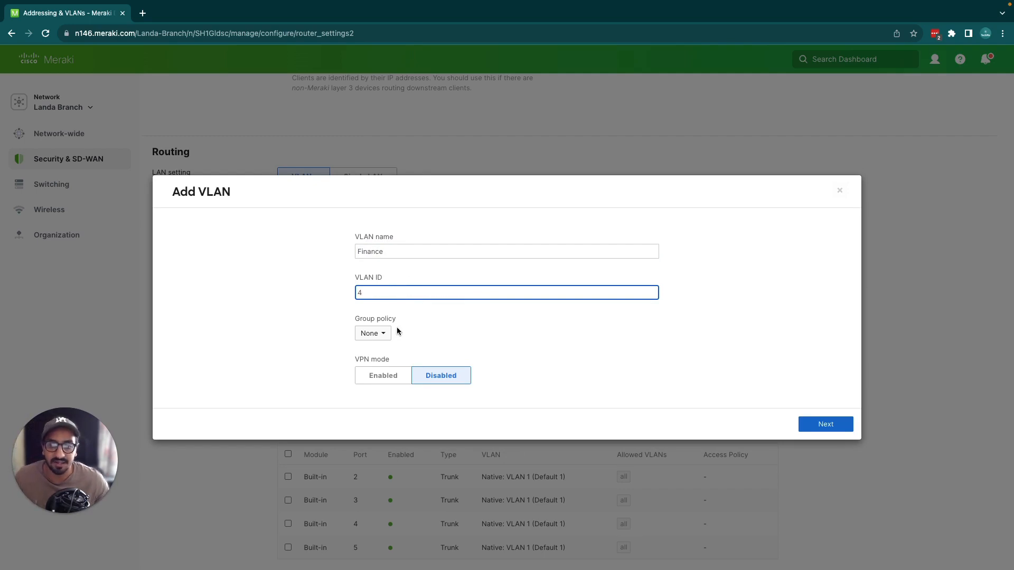
pyautogui.moveTo(372, 333)
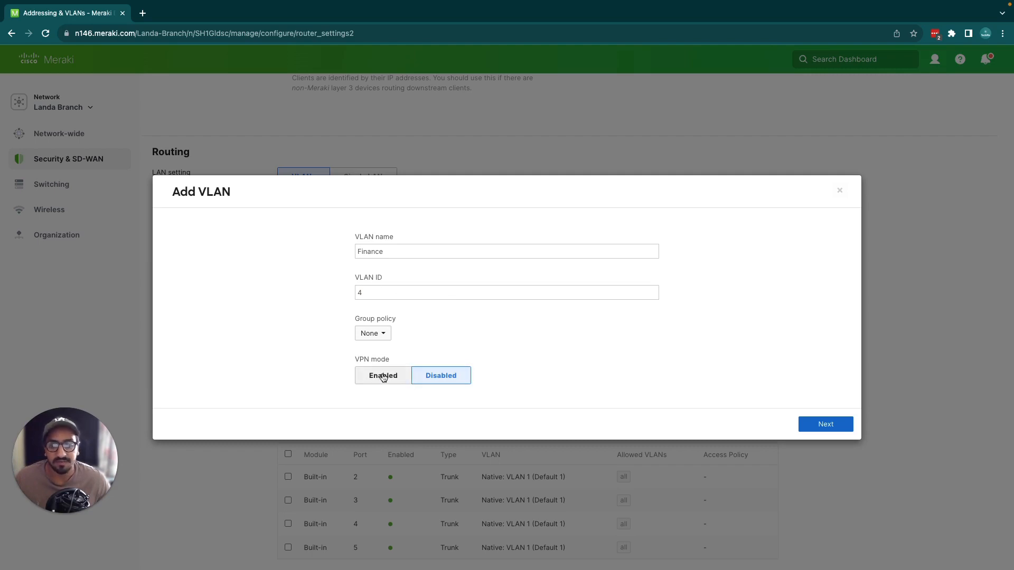
# Give Finance MX IP 192.168.4.1, subnet 192.168.4.0/24, IPv6 disabled, and preview it.
pyautogui.click(825, 424)
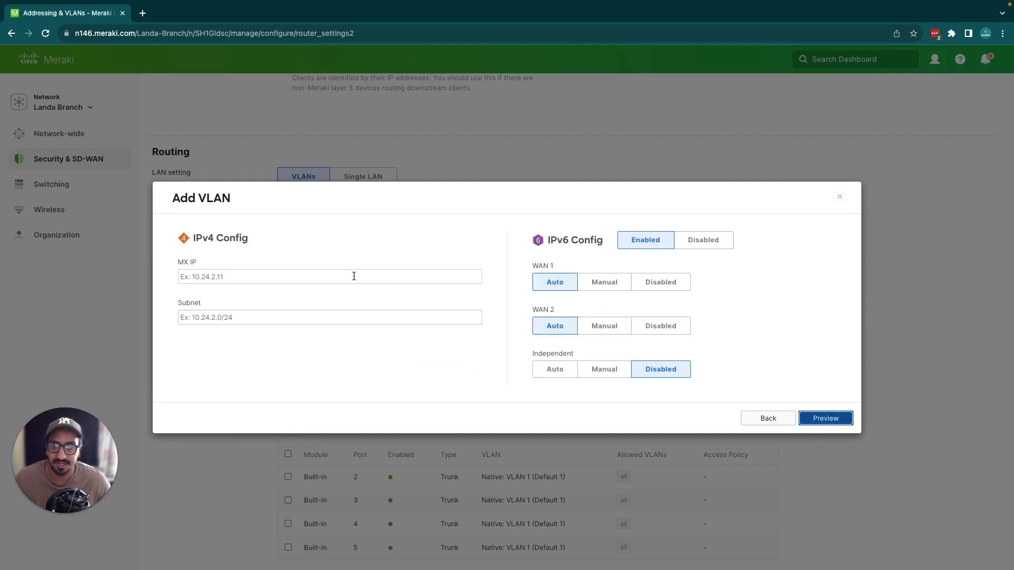
pyautogui.write('192.168.4.0')
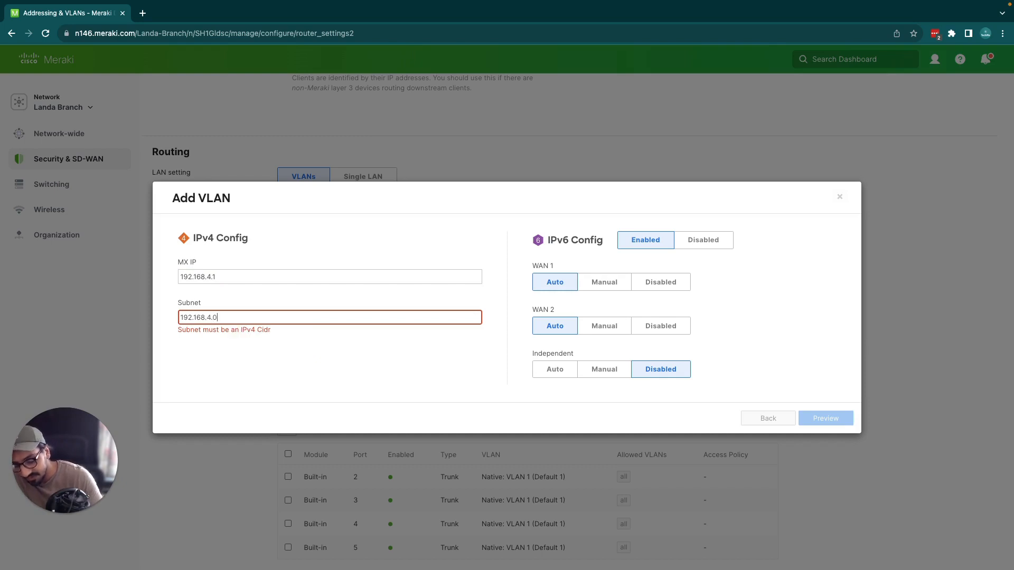
pyautogui.write('/24')
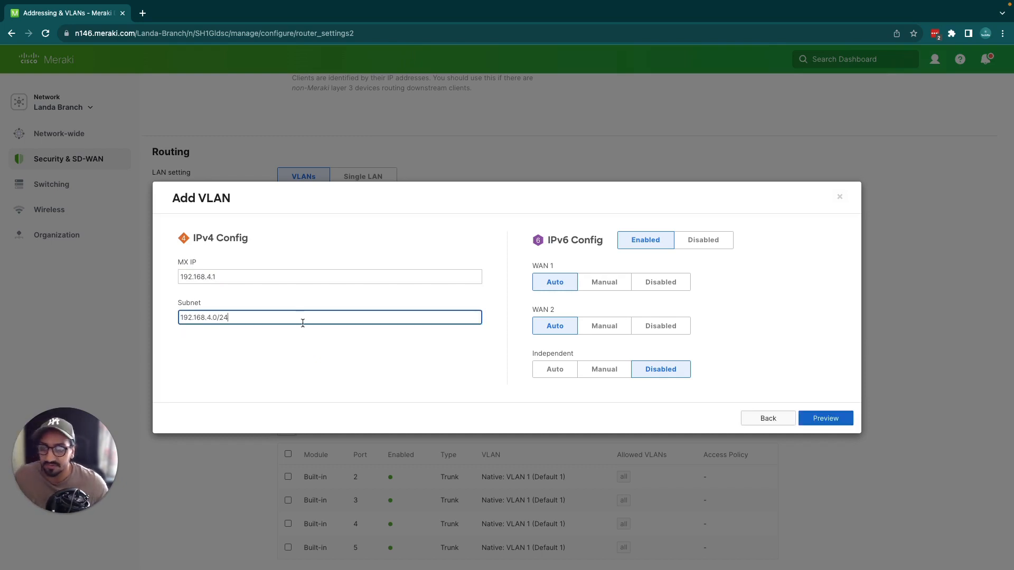
pyautogui.click(702, 240)
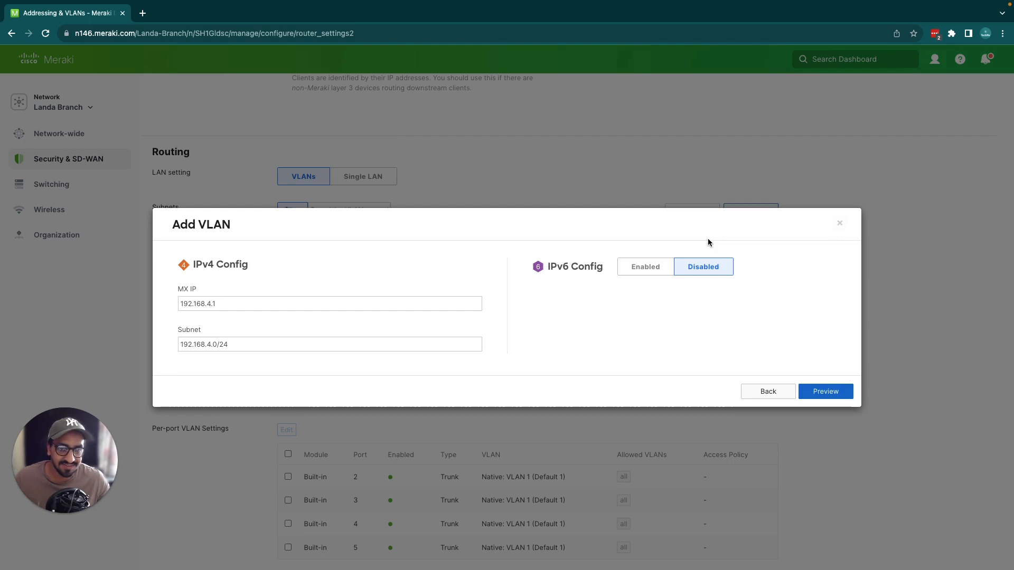
pyautogui.moveTo(824, 391)
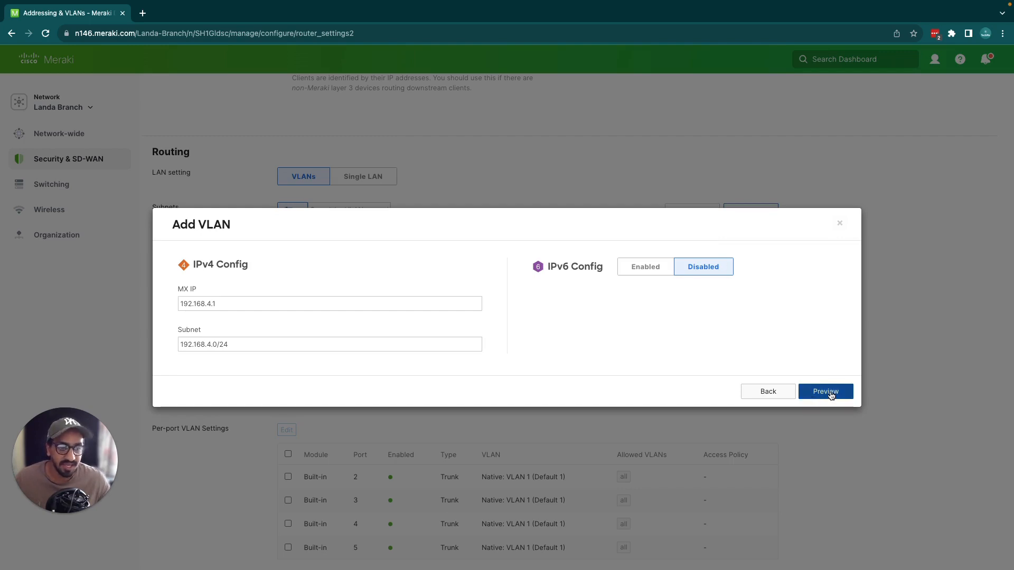
pyautogui.click(825, 391)
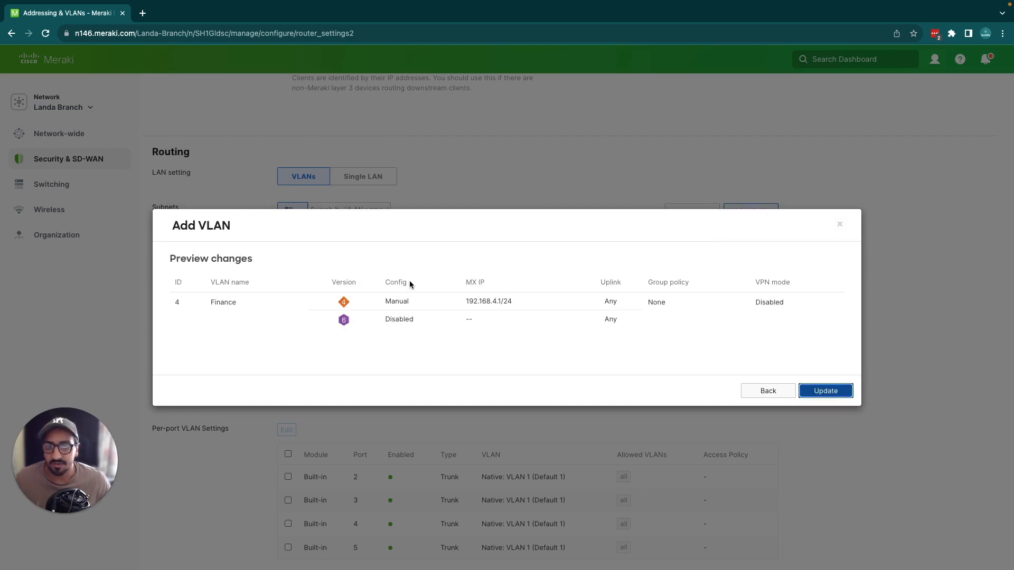
# Add Finance (ID 4, 192.168.4.1/24, VPN disabled) to the VLAN list and save.
pyautogui.click(825, 391)
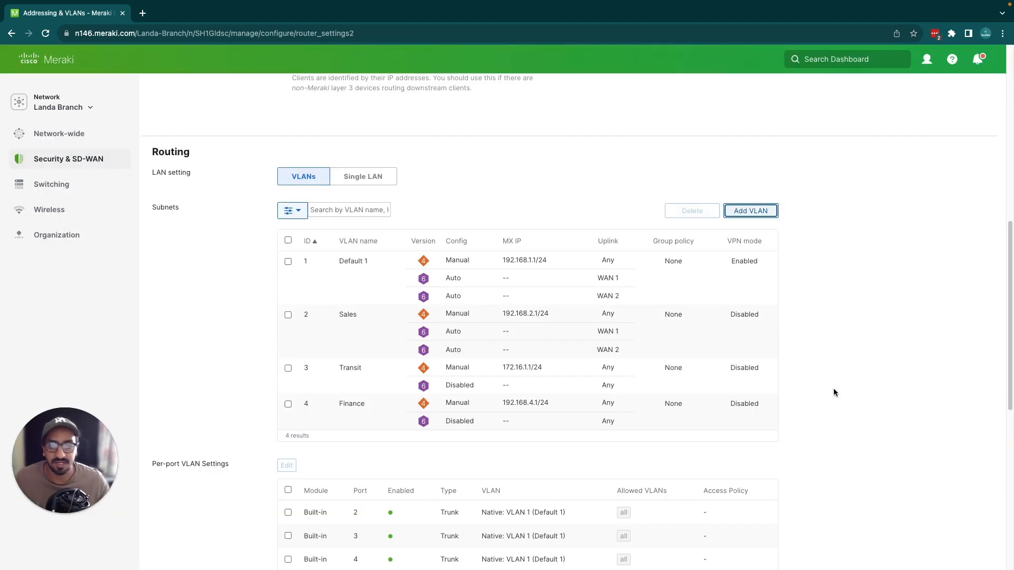
pyautogui.moveTo(587, 406)
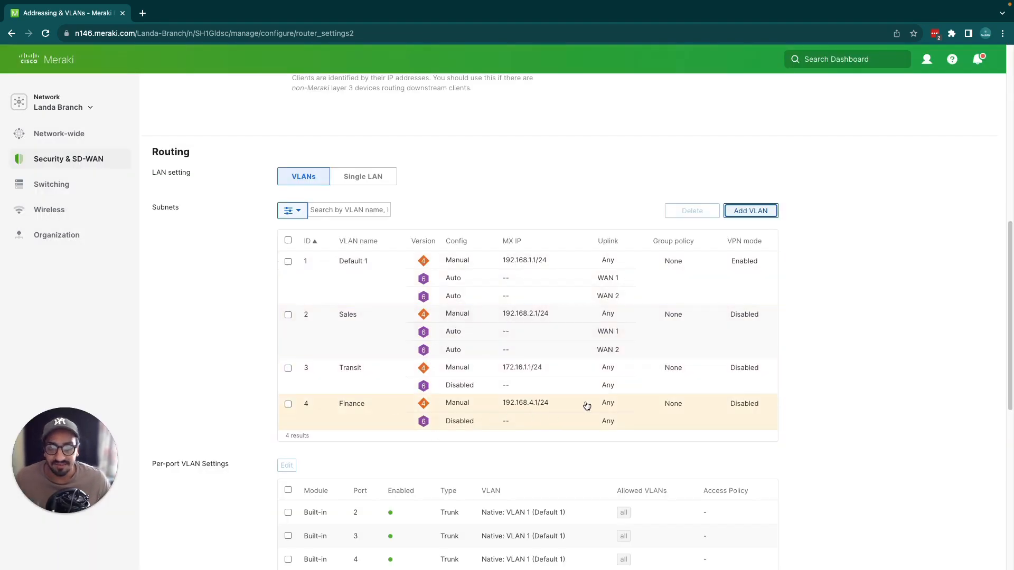
pyautogui.scroll(-3)
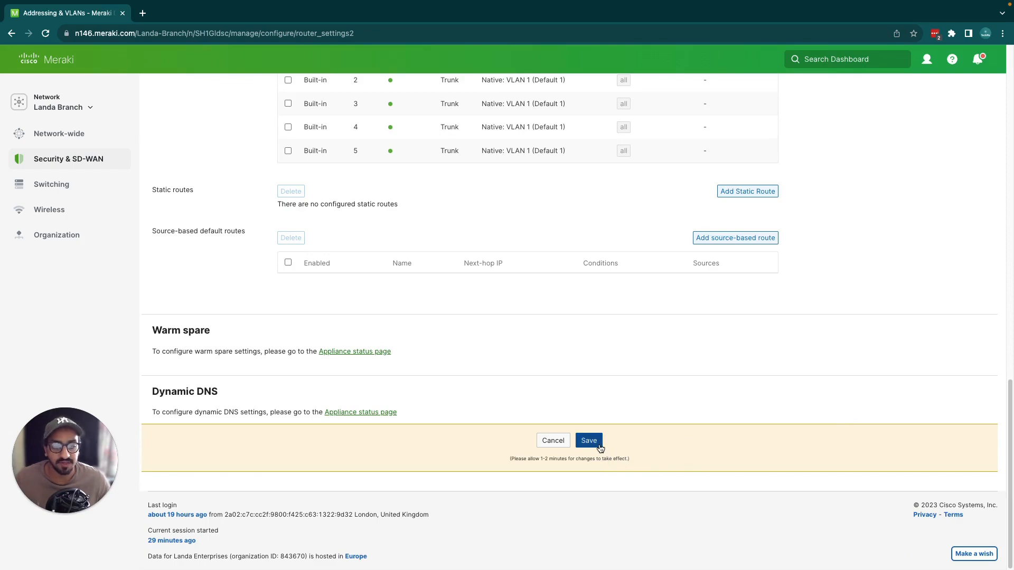
pyautogui.click(588, 441)
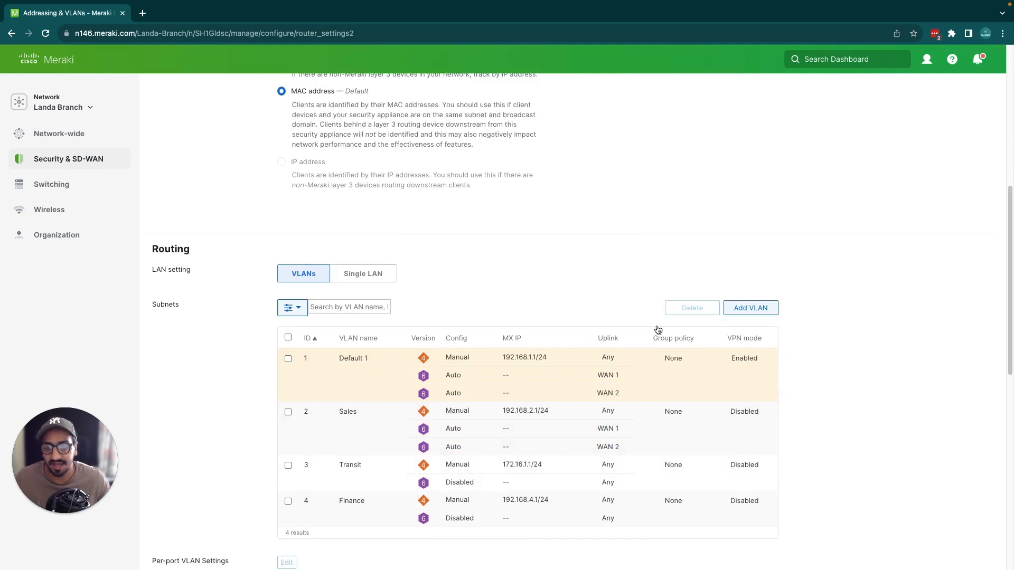
pyautogui.scroll(3)
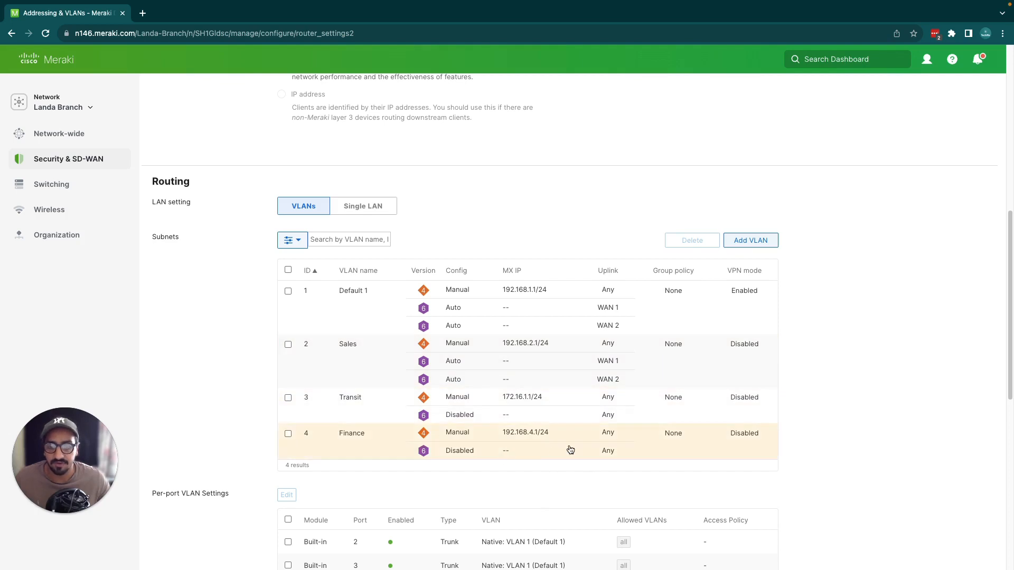
pyautogui.scroll(3)
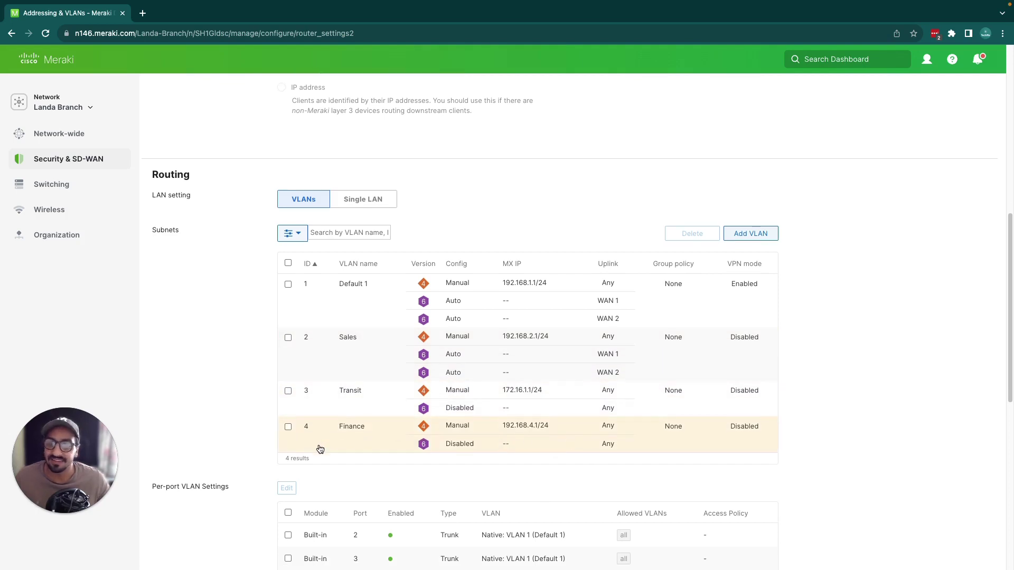
pyautogui.moveTo(288, 426)
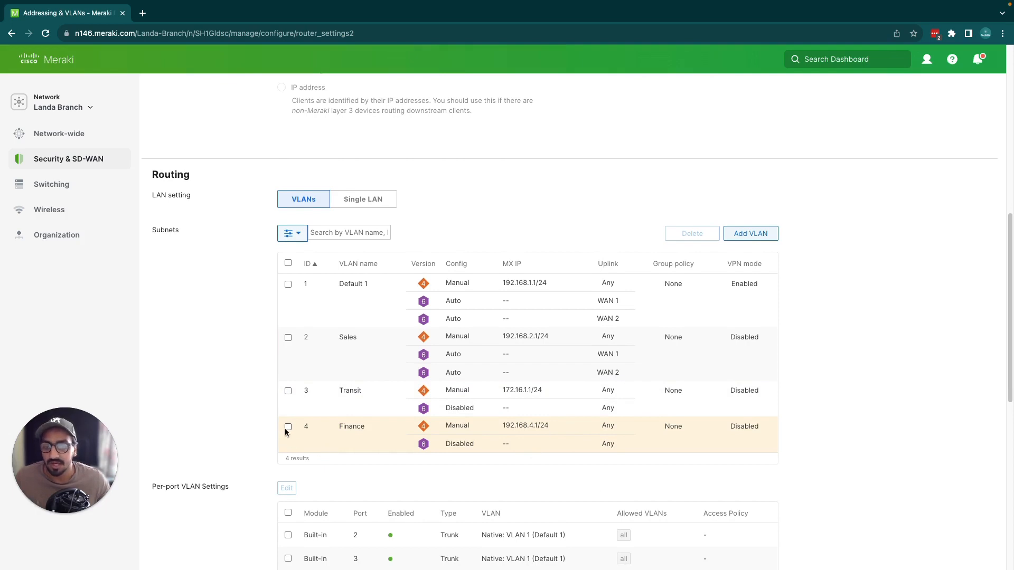
# Cancel deleting the Finance VLAN, keeping four VLANs, and show the subnet filter options.
pyautogui.click(288, 427)
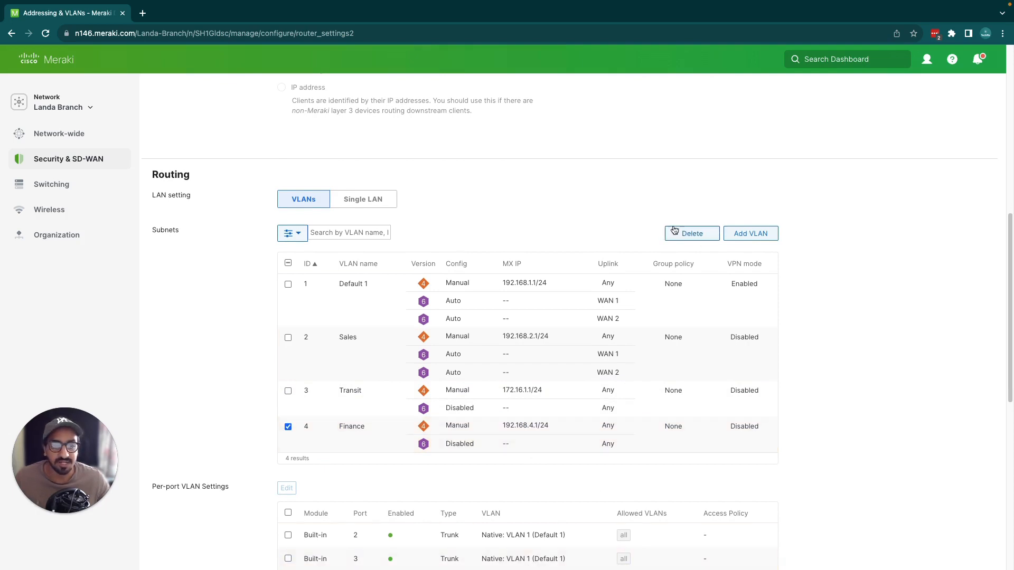
pyautogui.click(690, 233)
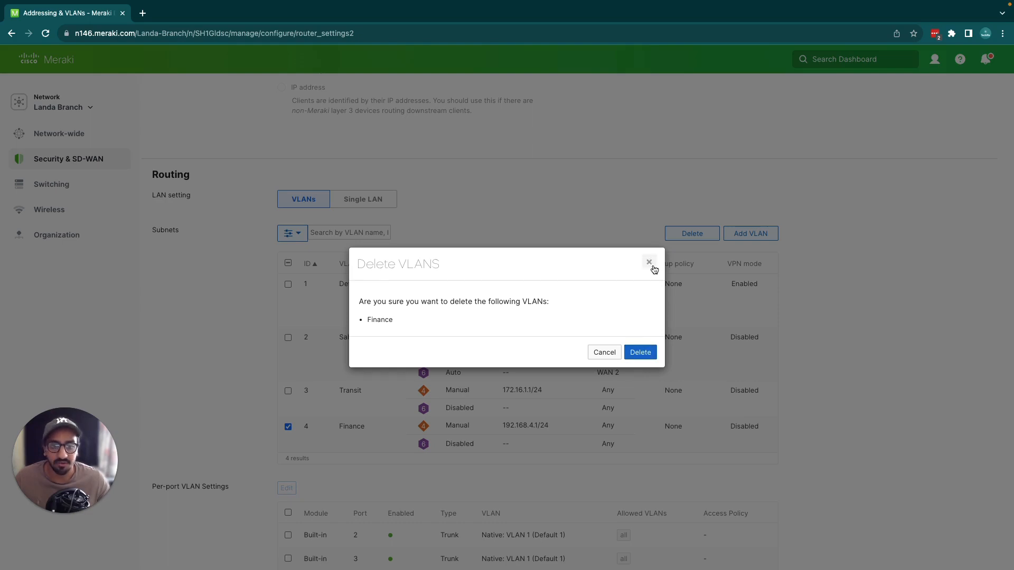
pyautogui.click(649, 263)
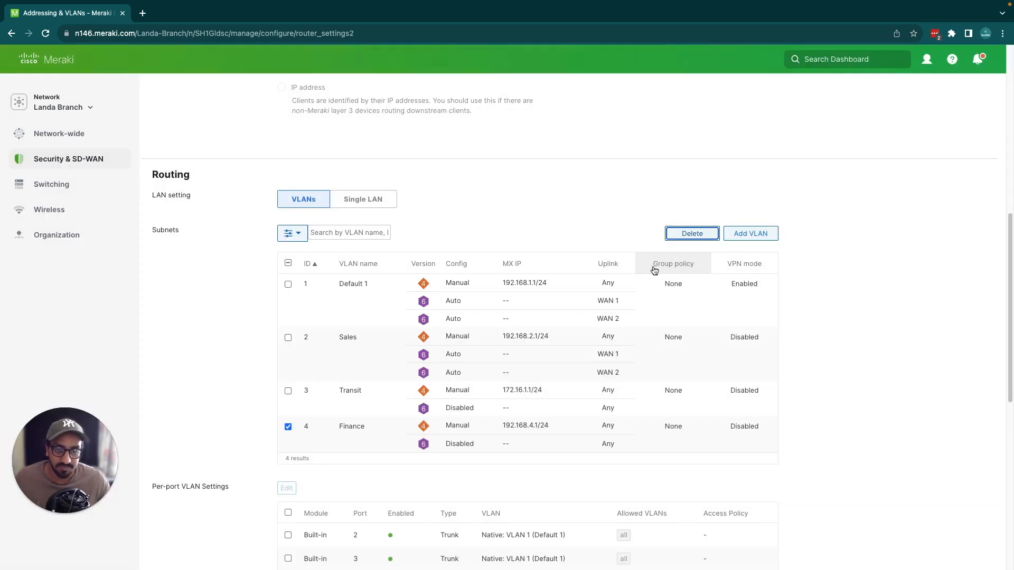
pyautogui.click(288, 426)
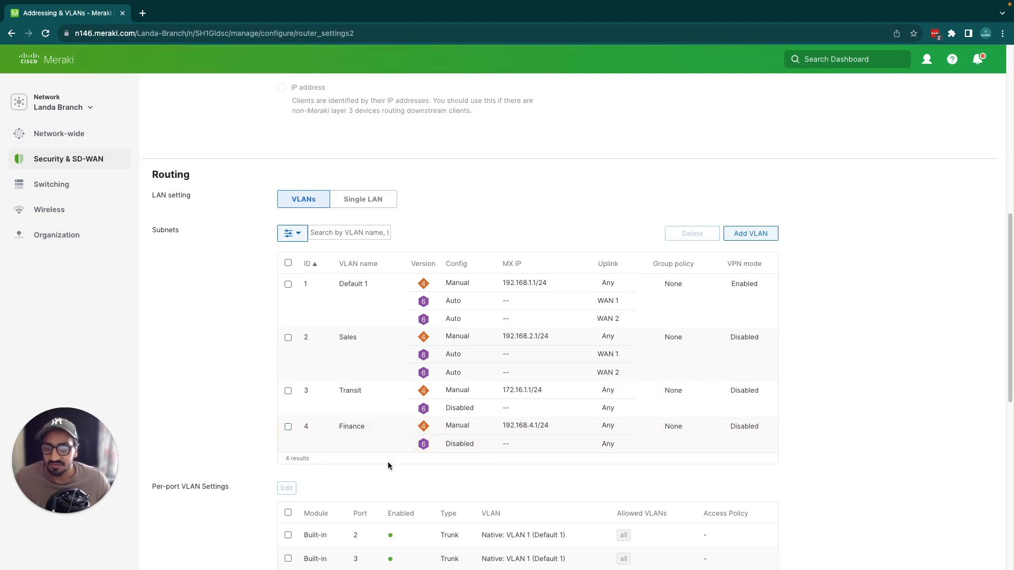
pyautogui.click(289, 233)
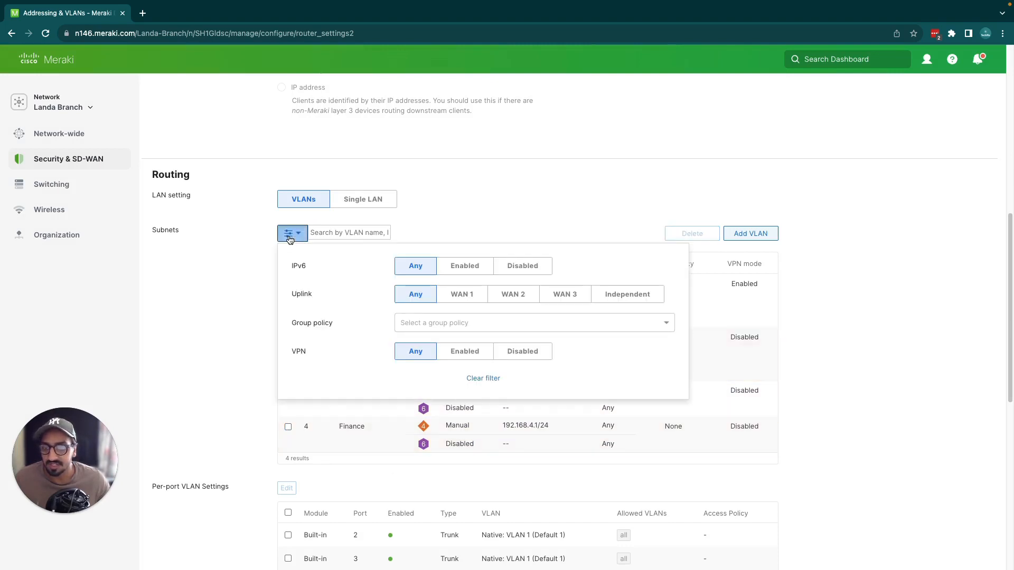
pyautogui.moveTo(415, 266)
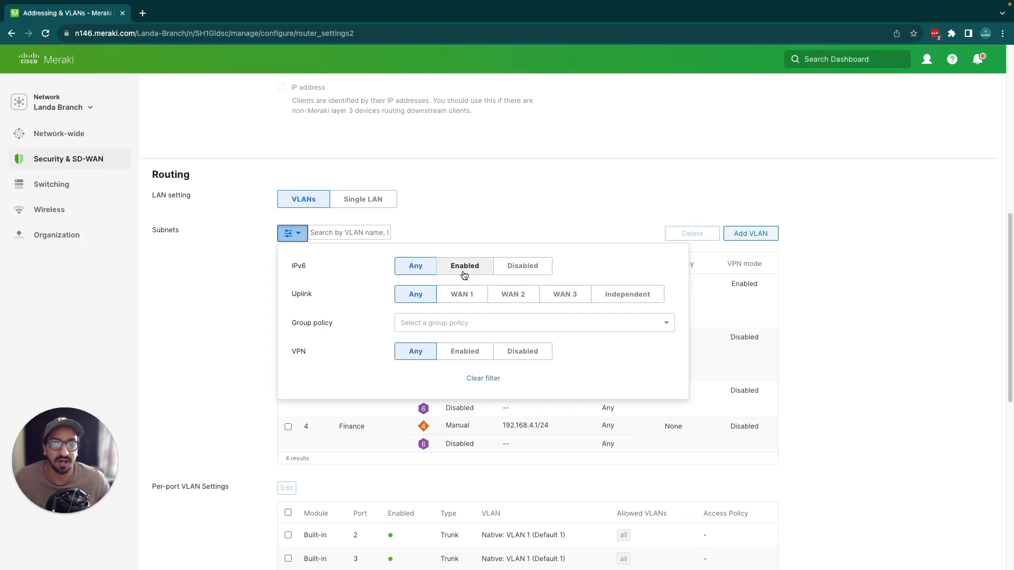
# Filter subnets to IPv6 Enabled (Default 1, Sales) and open Default 1 for editing.
pyautogui.click(464, 265)
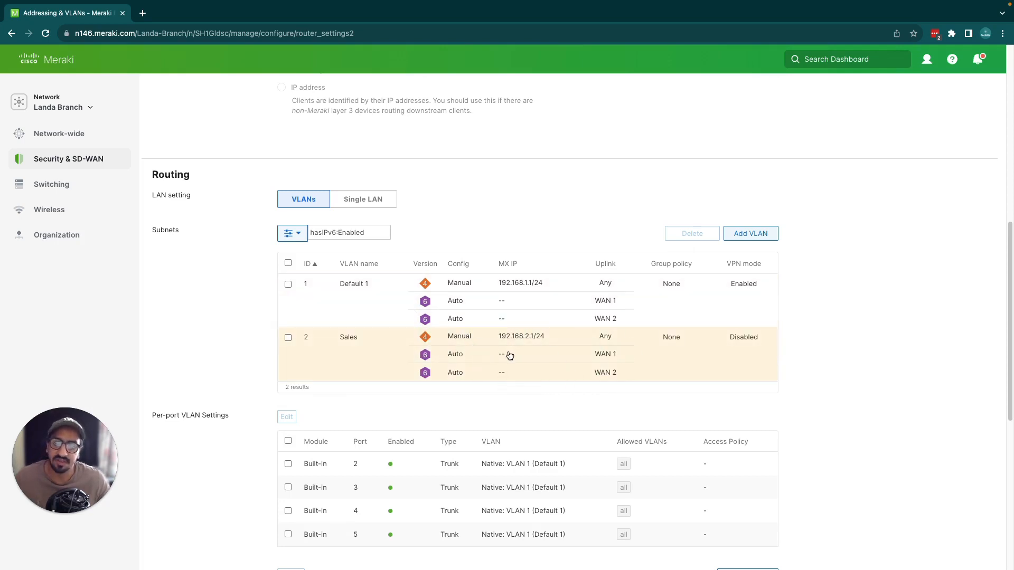
pyautogui.moveTo(489, 304)
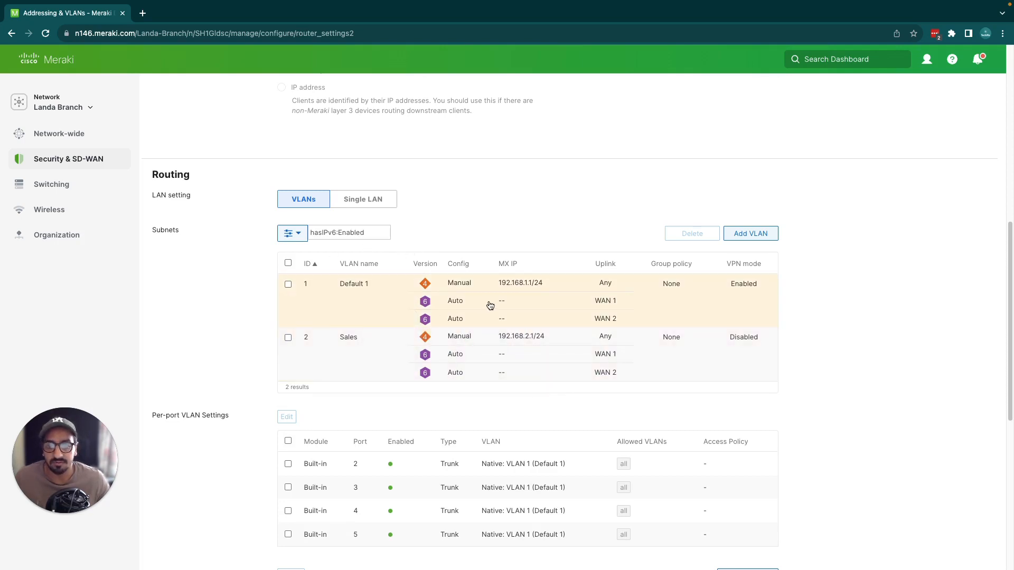
pyautogui.click(353, 283)
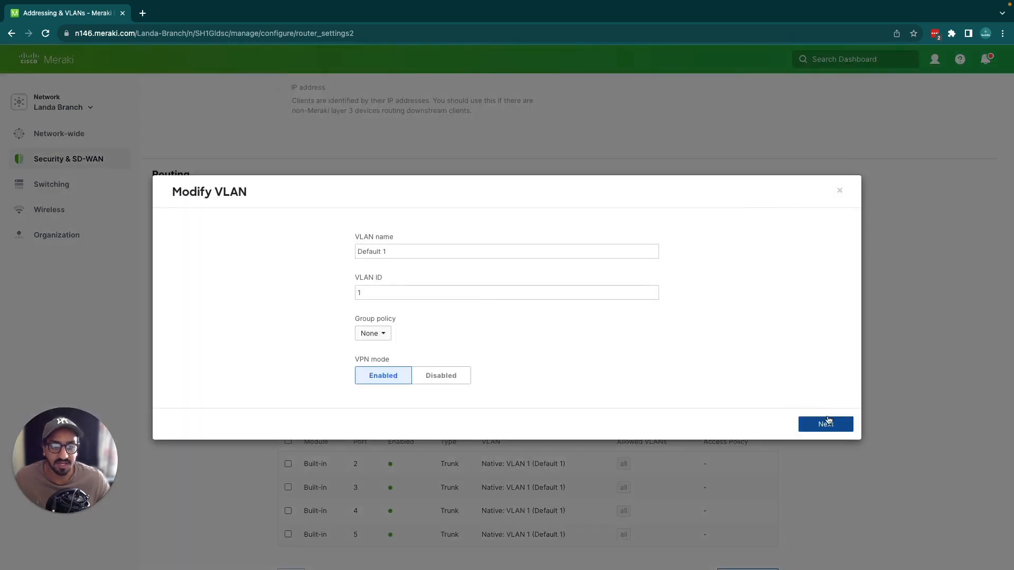
# Apply the pending Default 1 changes, then set the Sales VLAN's IPv6 to Disabled and update it.
pyautogui.click(825, 424)
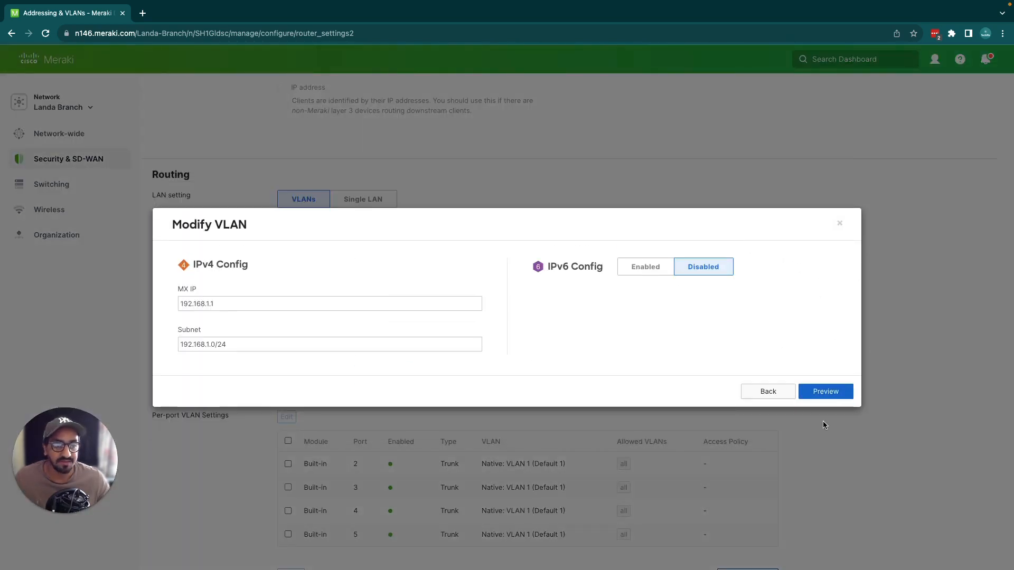
pyautogui.click(825, 391)
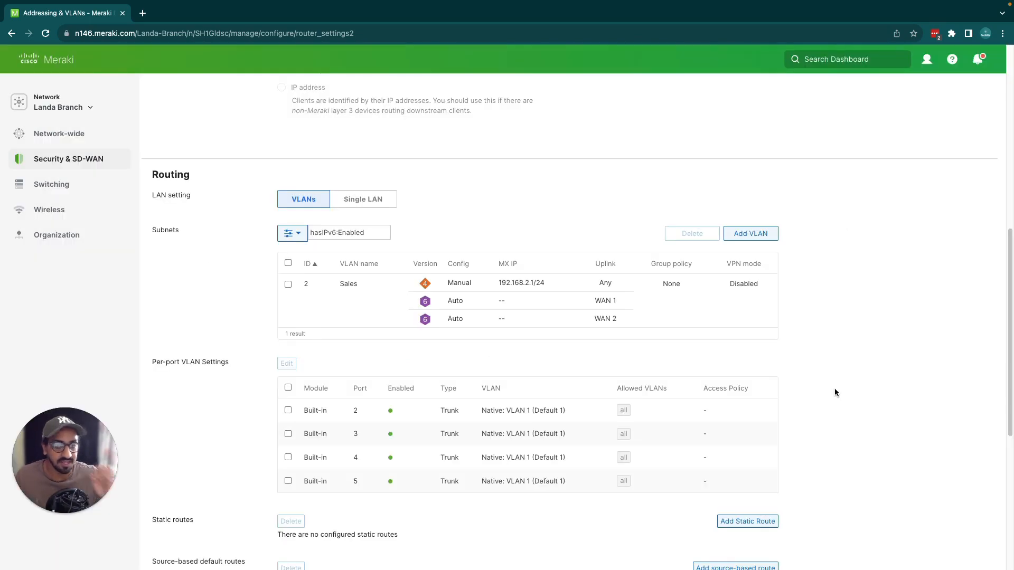
pyautogui.click(348, 283)
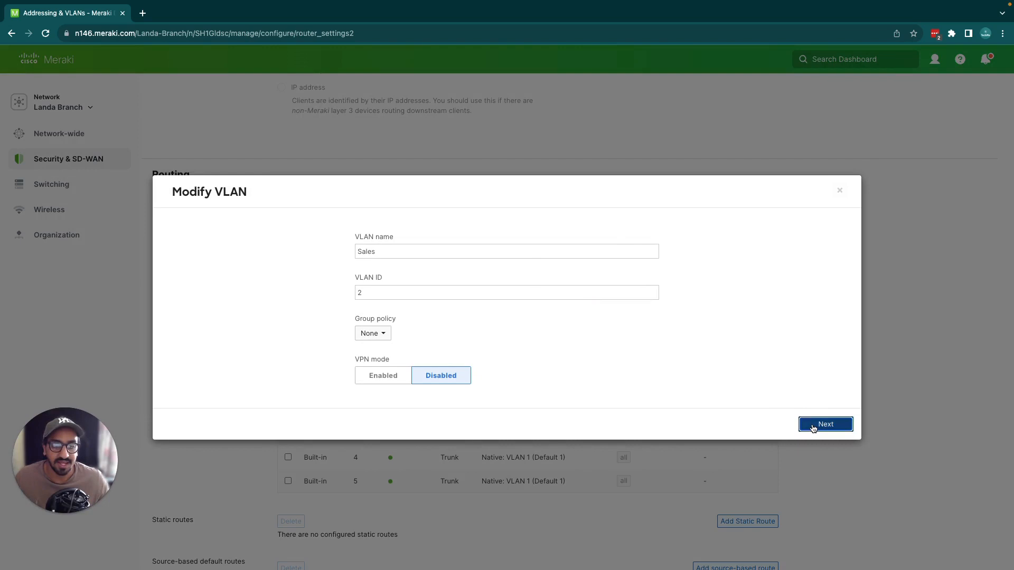
pyautogui.click(825, 424)
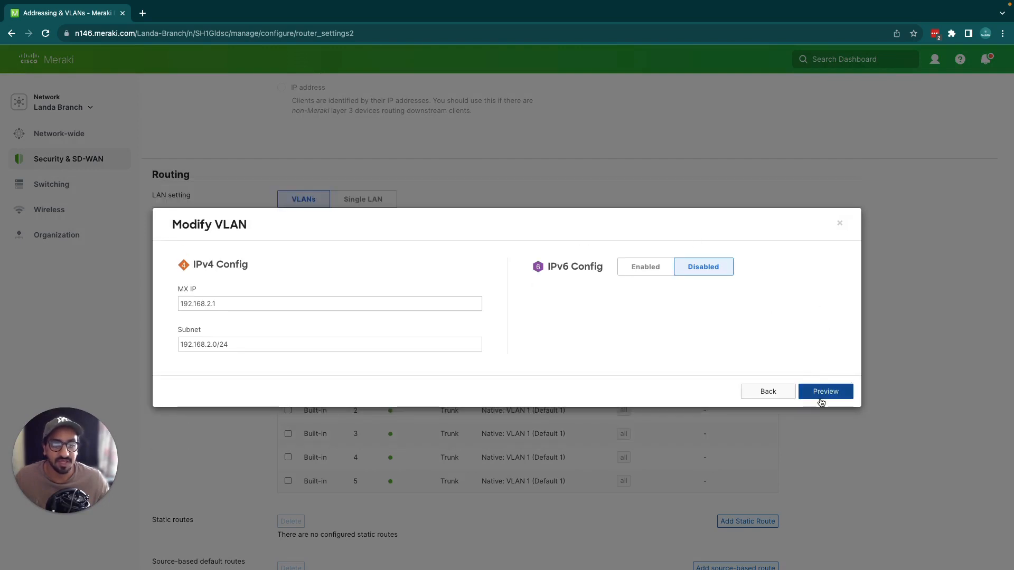
pyautogui.click(825, 391)
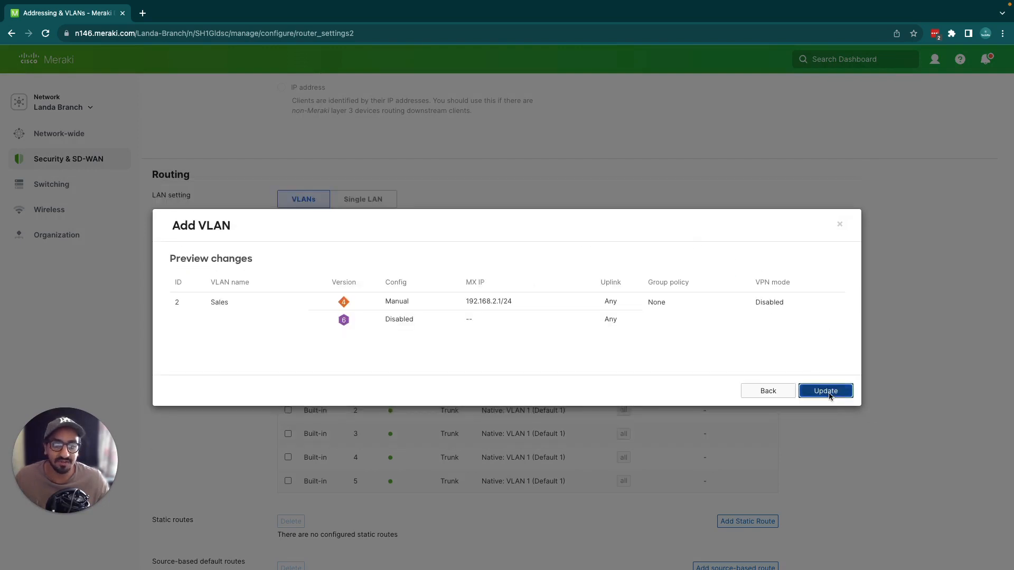
pyautogui.click(826, 390)
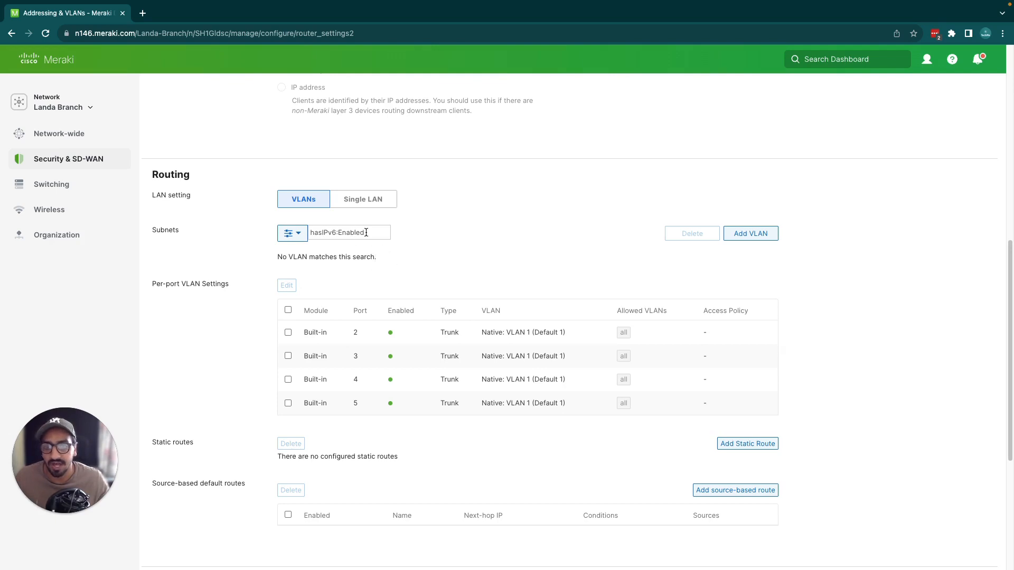
pyautogui.moveTo(288, 232)
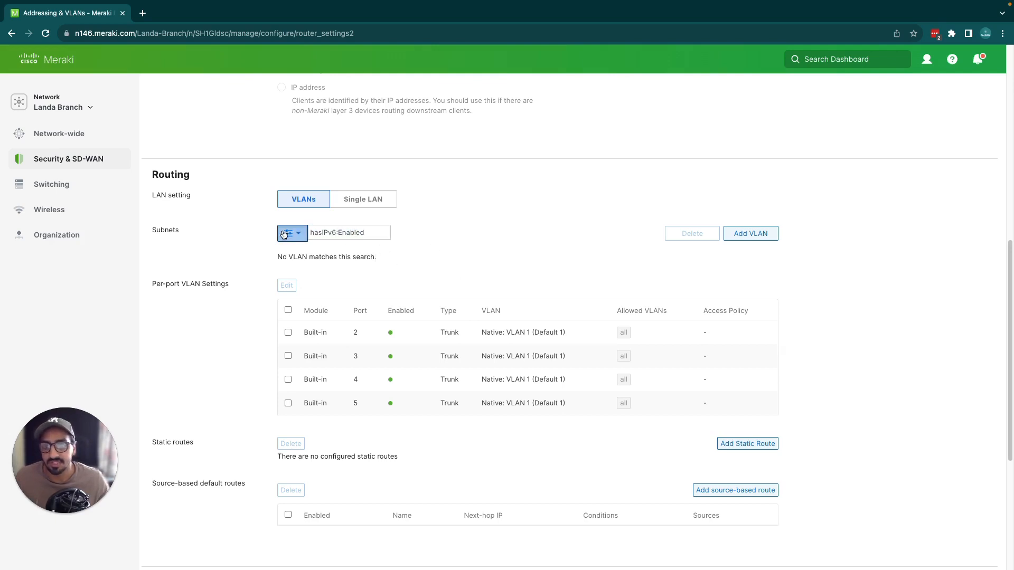
# Filter the VLAN list to VPN Enabled, narrowing results to VPN-enabled VLANs like Default 1.
pyautogui.click(287, 232)
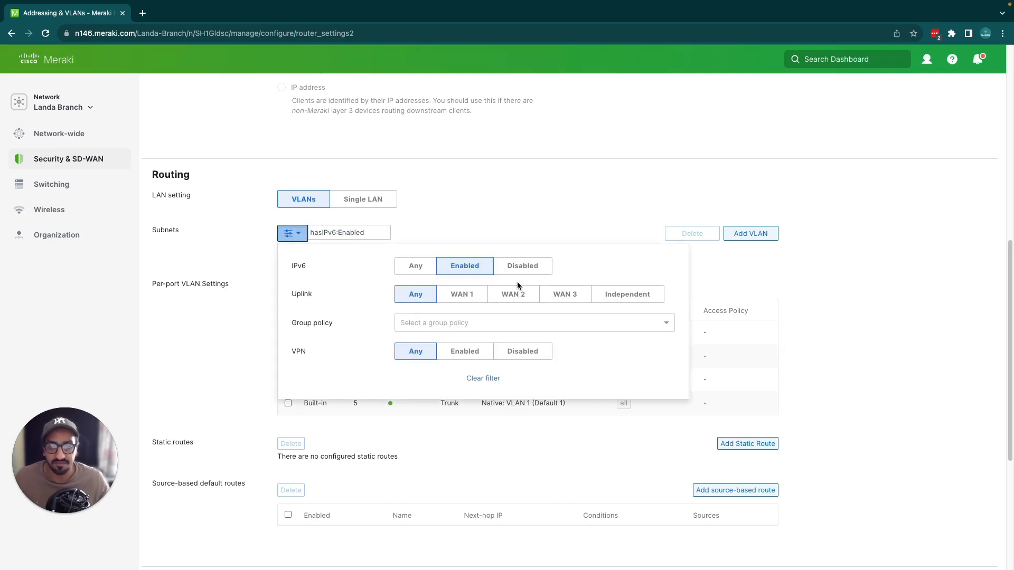
pyautogui.moveTo(498, 281)
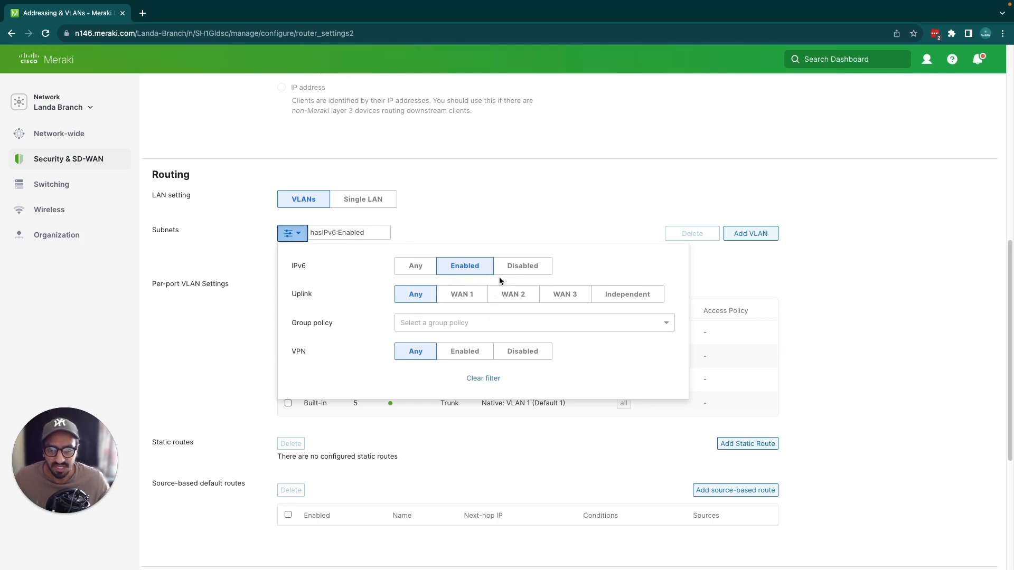
pyautogui.moveTo(507, 322)
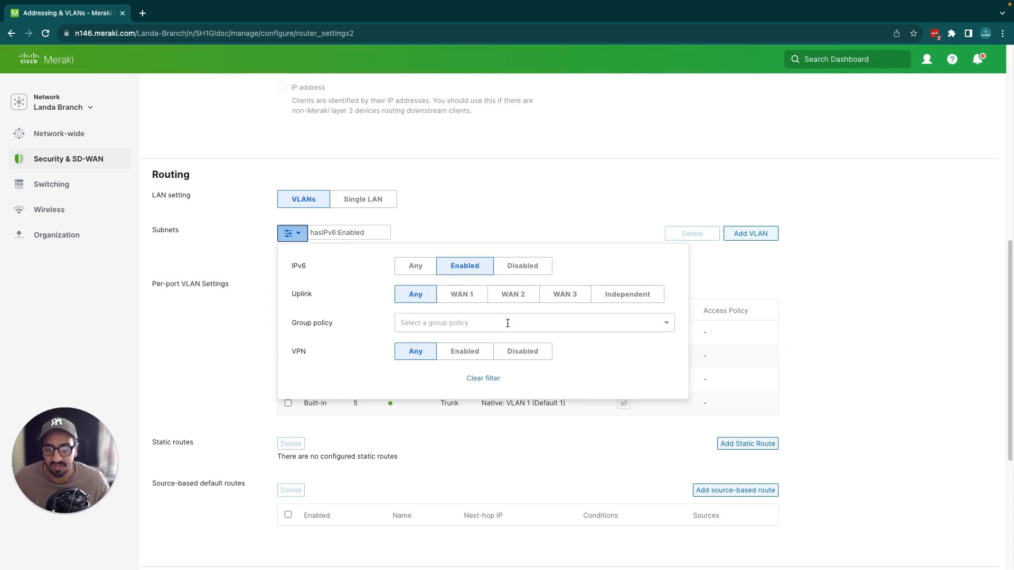
pyautogui.click(533, 322)
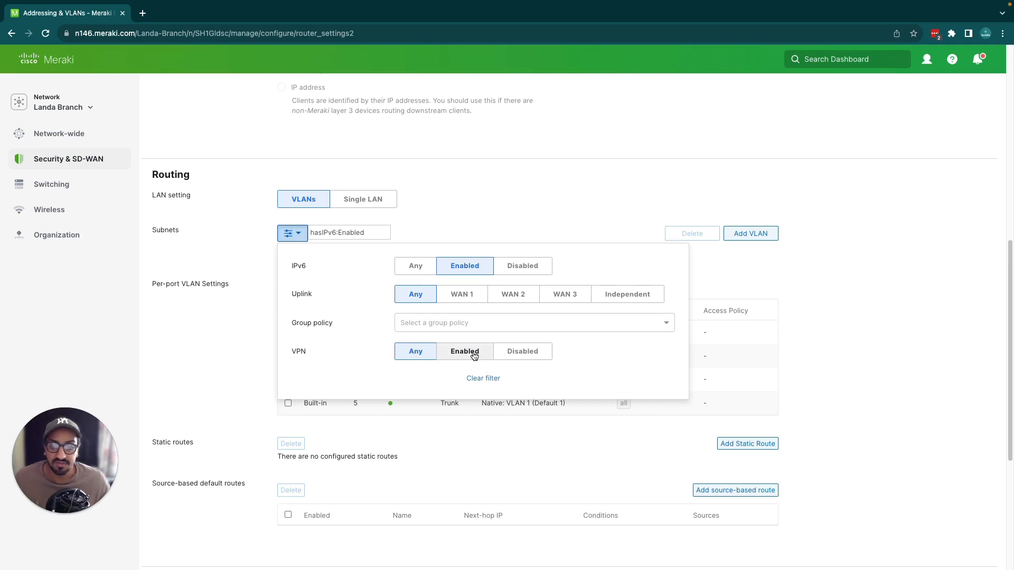
pyautogui.click(464, 351)
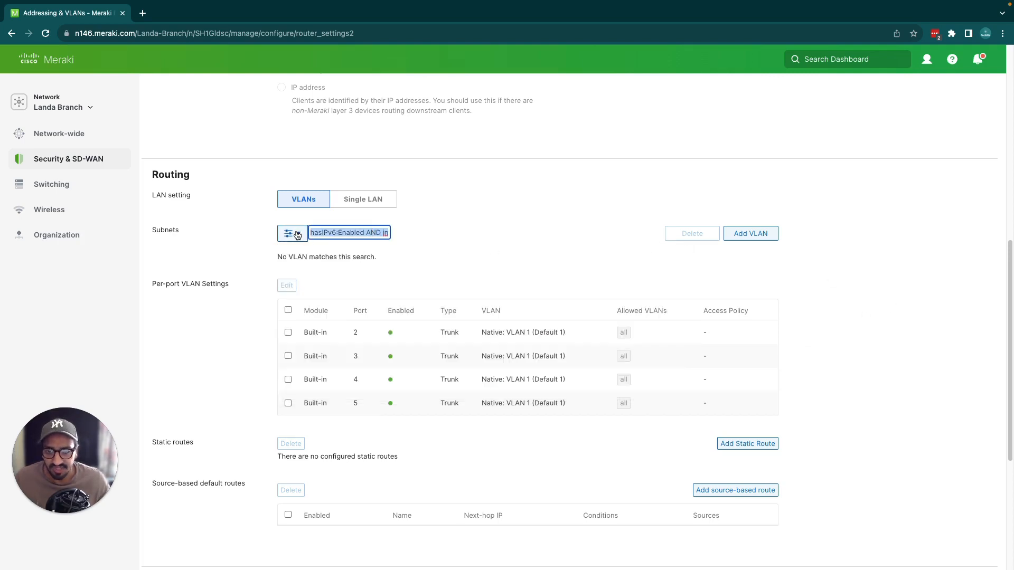
pyautogui.click(288, 233)
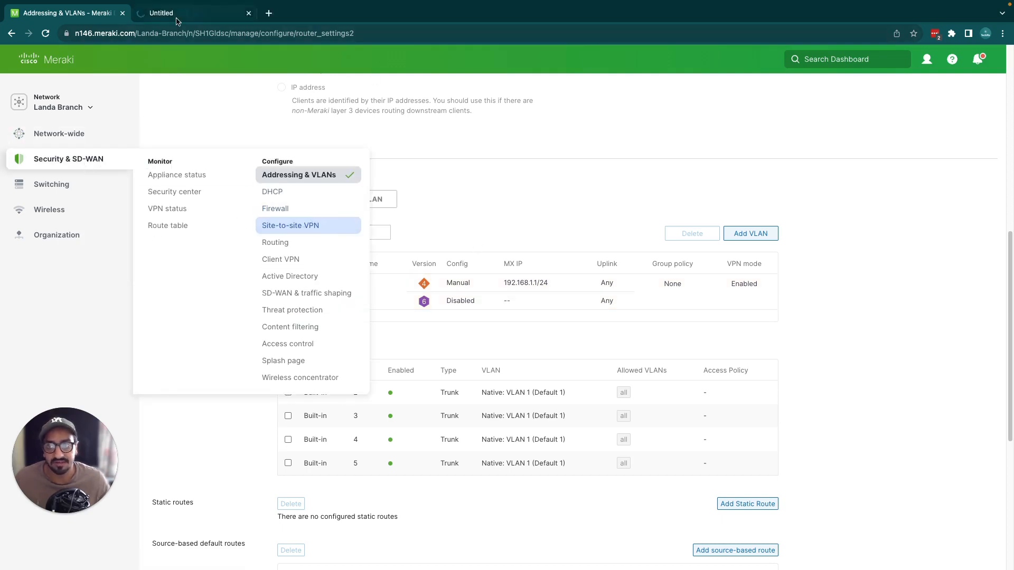
# Check Site-to-site VPN settings in a new tab, then return to Addressing & VLANs.
pyautogui.click(290, 225)
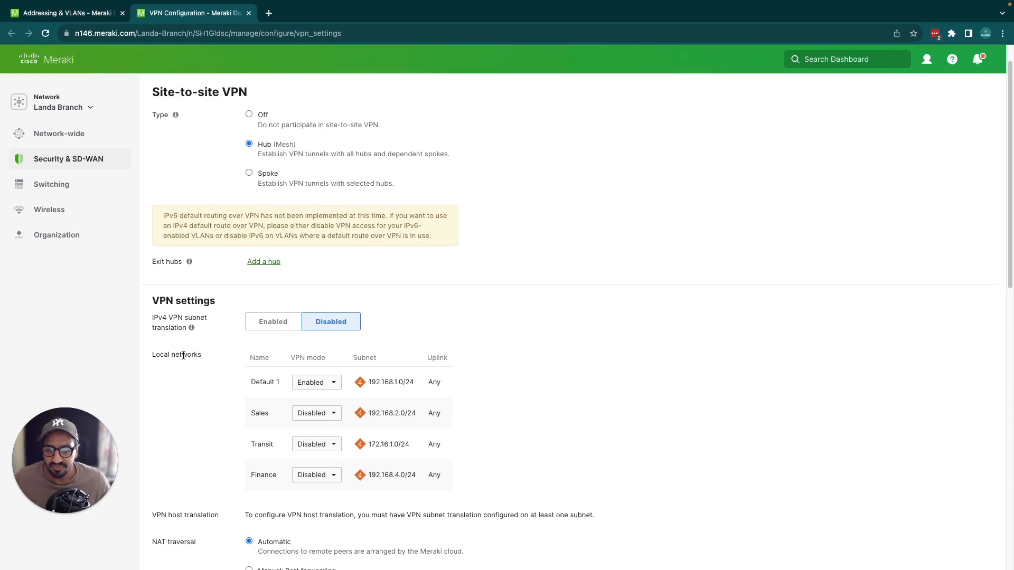
pyautogui.click(317, 381)
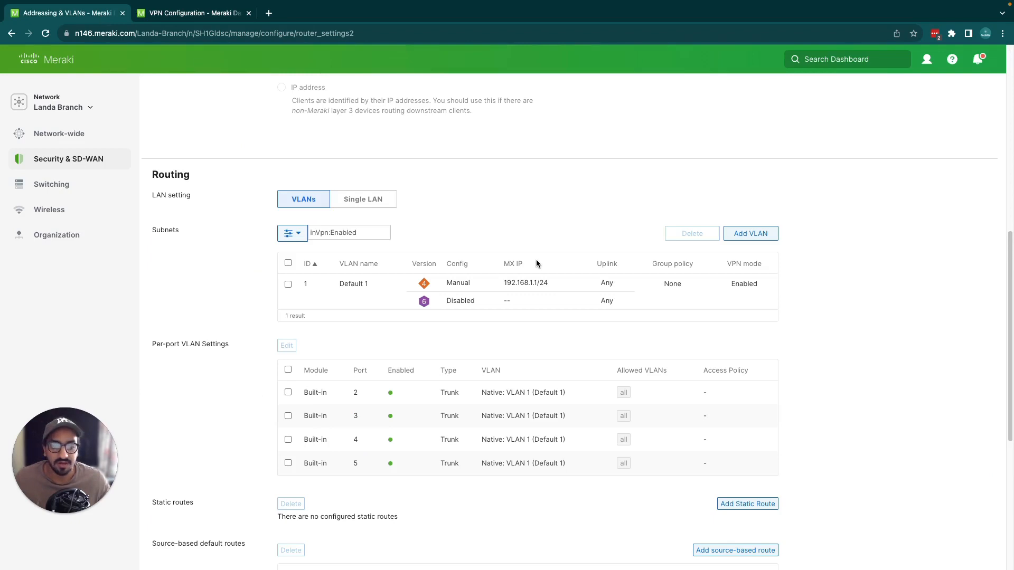
# Set the Default 1 VLAN's VPN mode to Disabled, update it, and save the configuration.
pyautogui.click(353, 283)
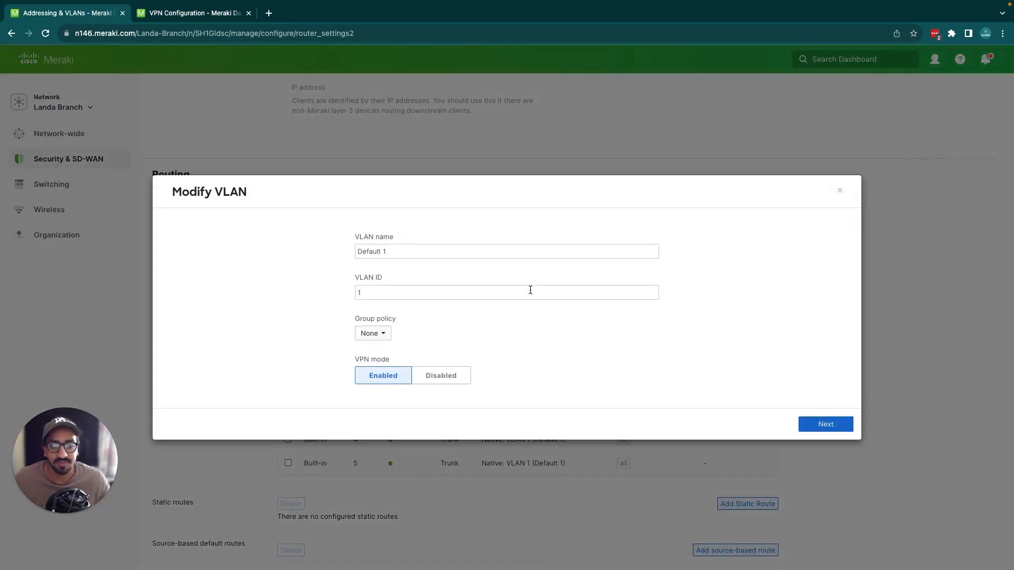
pyautogui.click(440, 375)
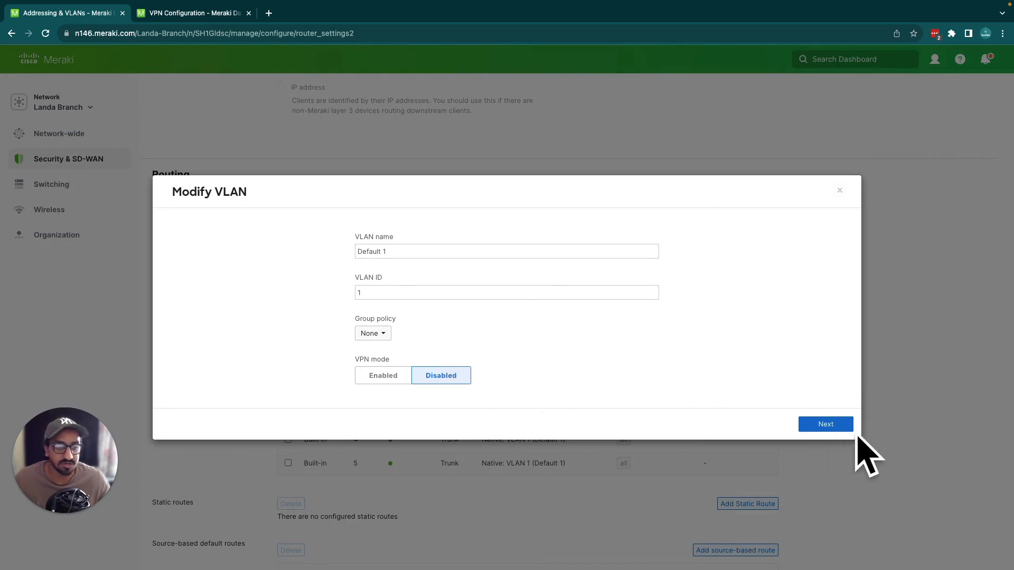
pyautogui.click(825, 424)
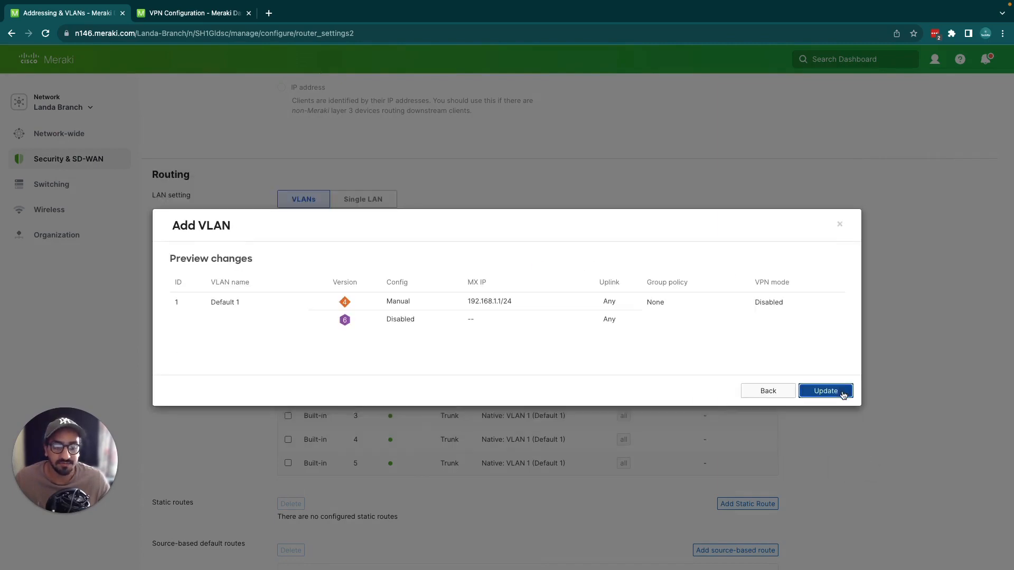
pyautogui.click(826, 391)
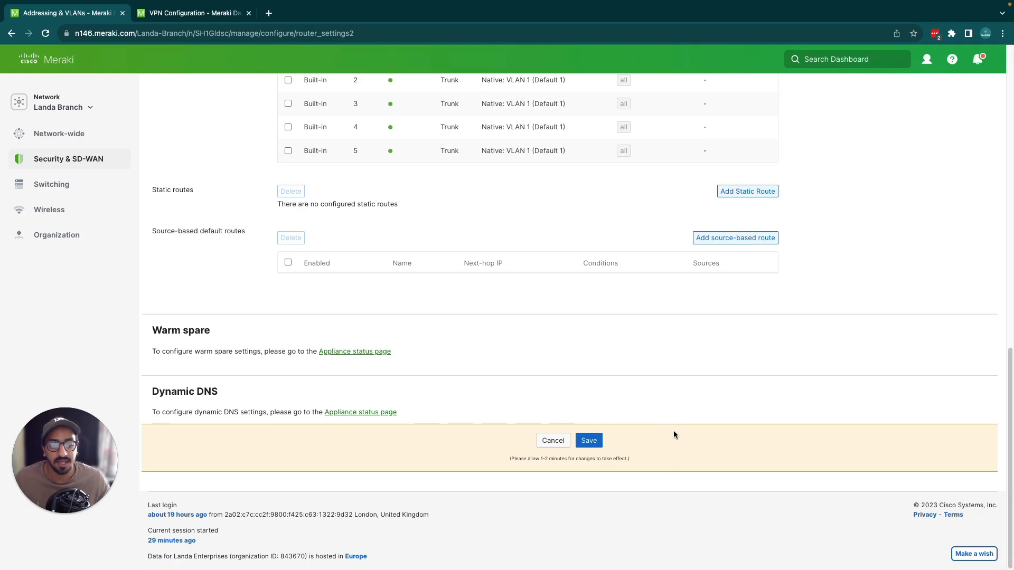
pyautogui.click(587, 440)
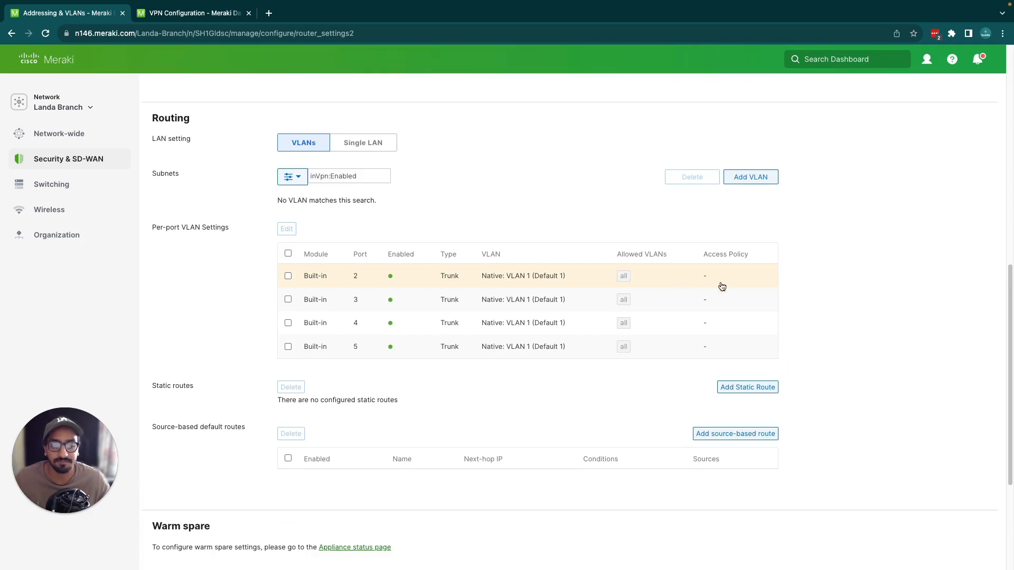
pyautogui.scroll(3)
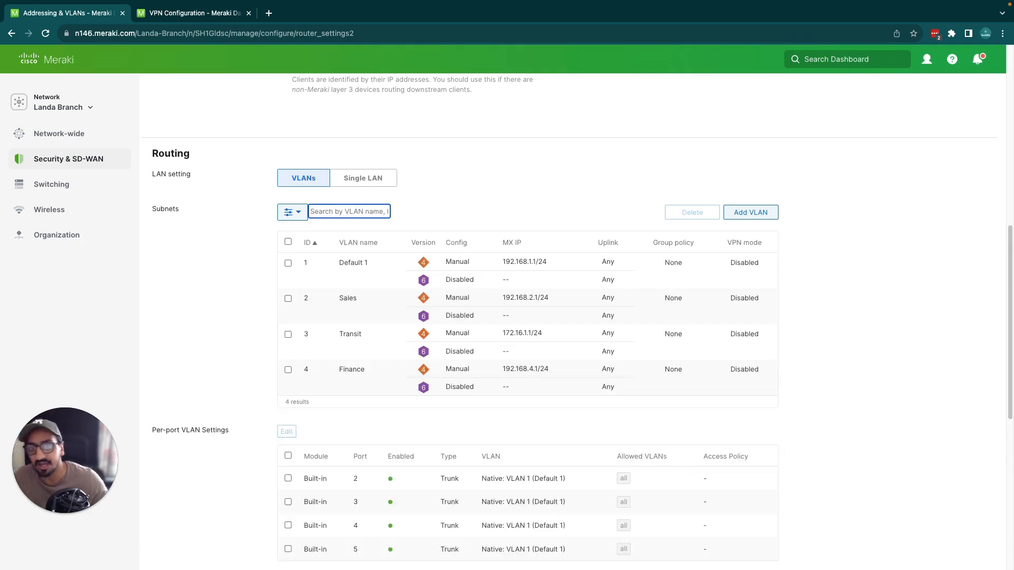
pyautogui.moveTo(482, 282)
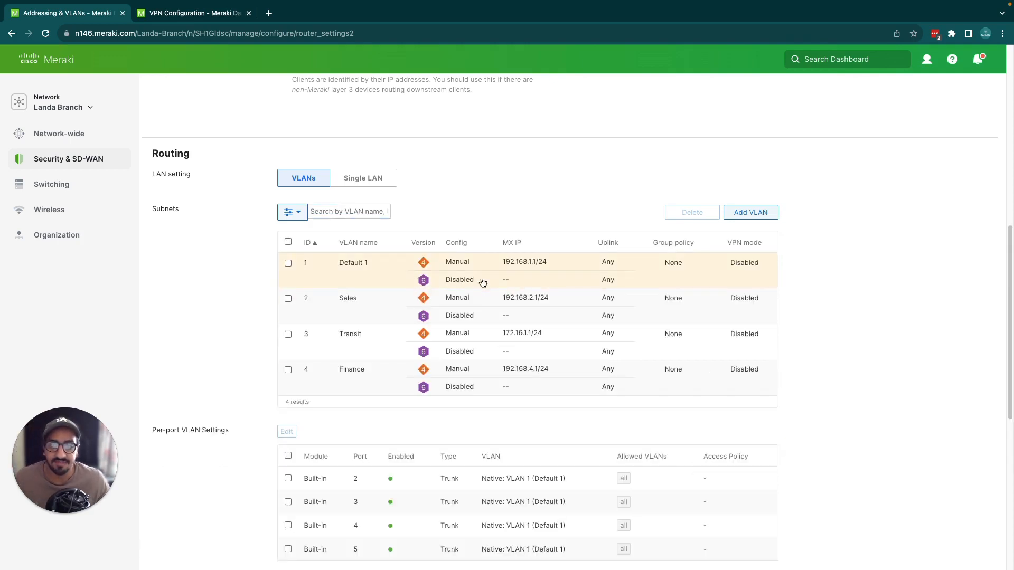
pyautogui.moveTo(233, 45)
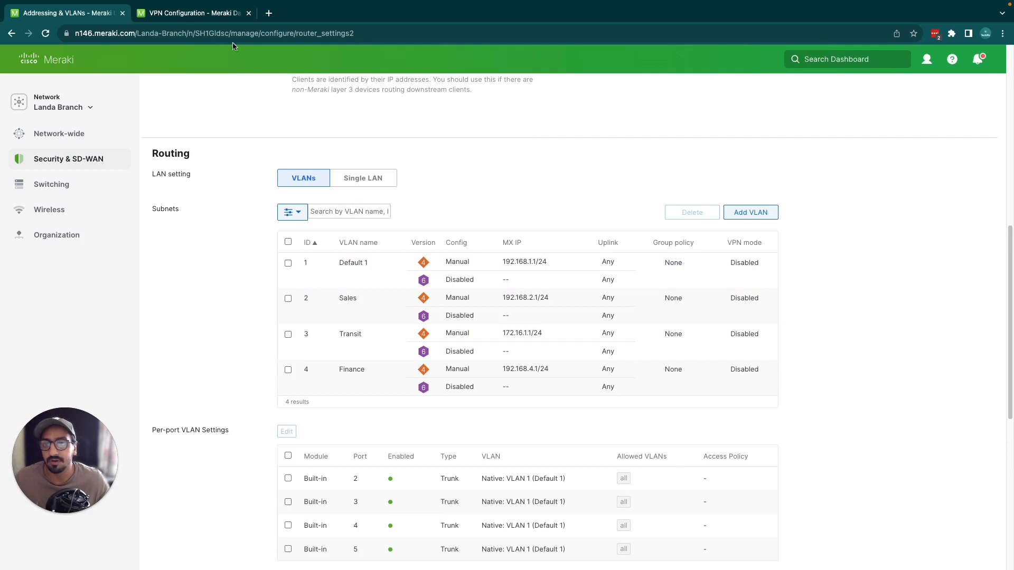
pyautogui.click(190, 13)
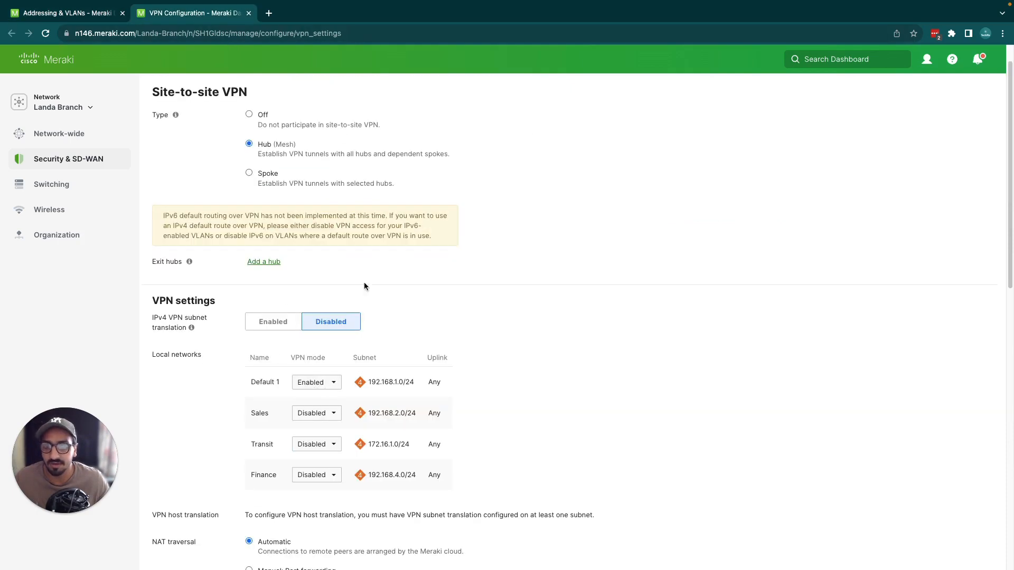
pyautogui.click(316, 381)
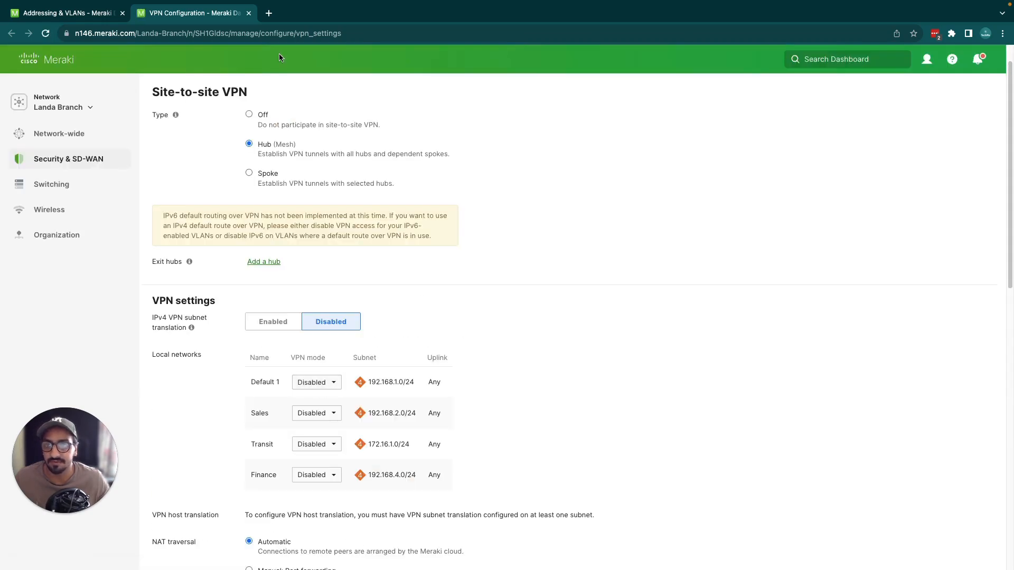
pyautogui.click(61, 12)
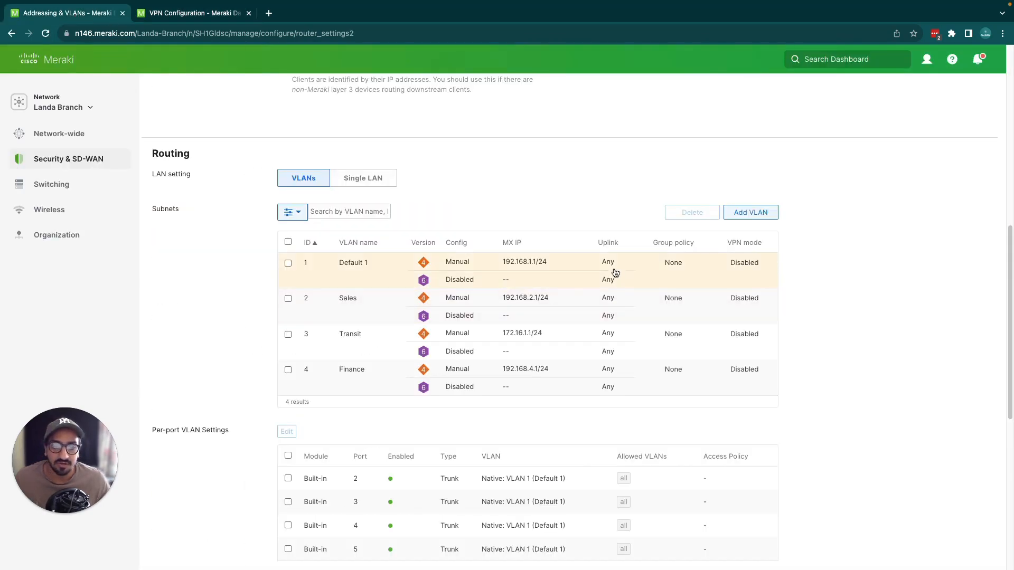
pyautogui.moveTo(406, 204)
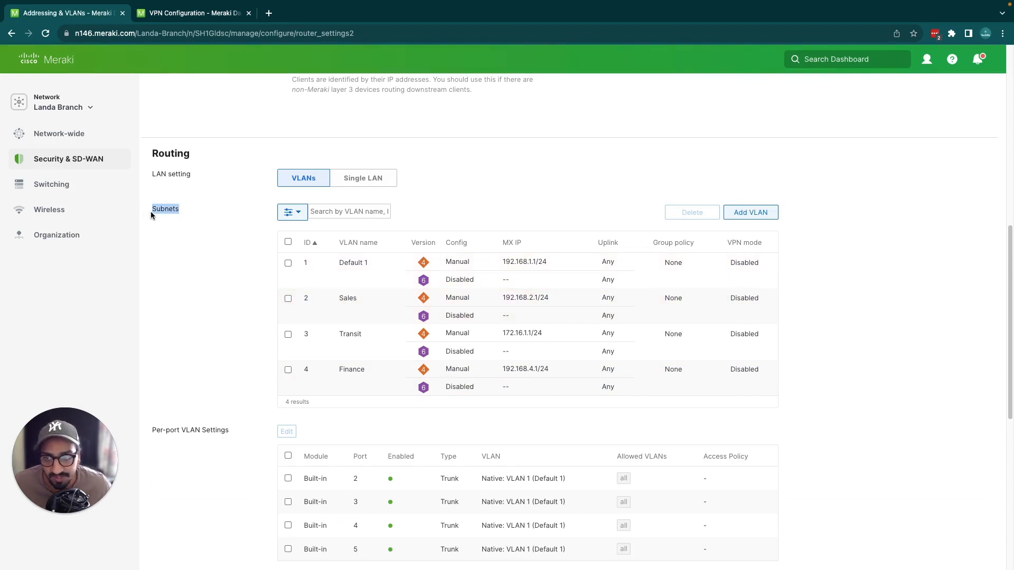
pyautogui.moveTo(488, 215)
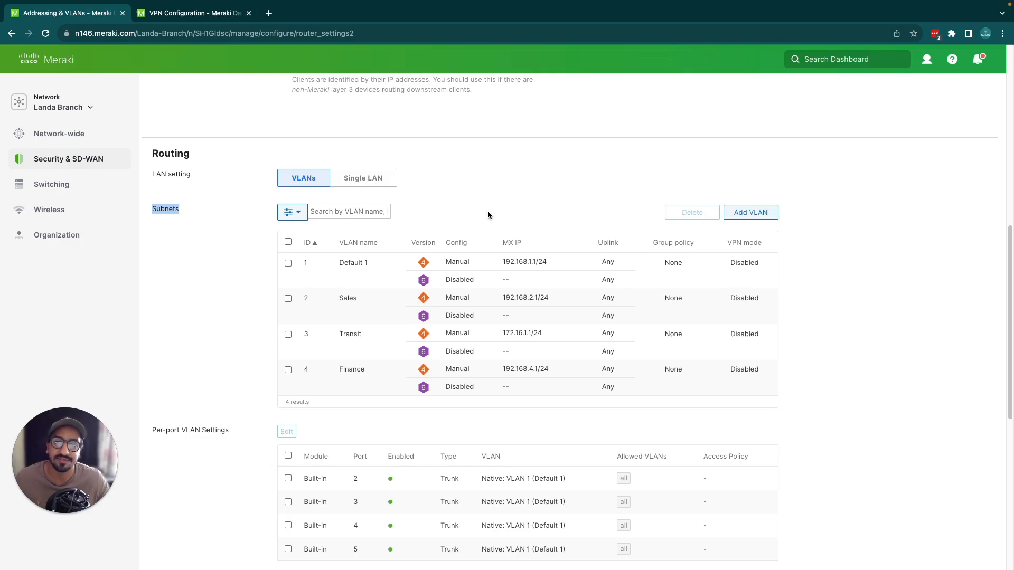